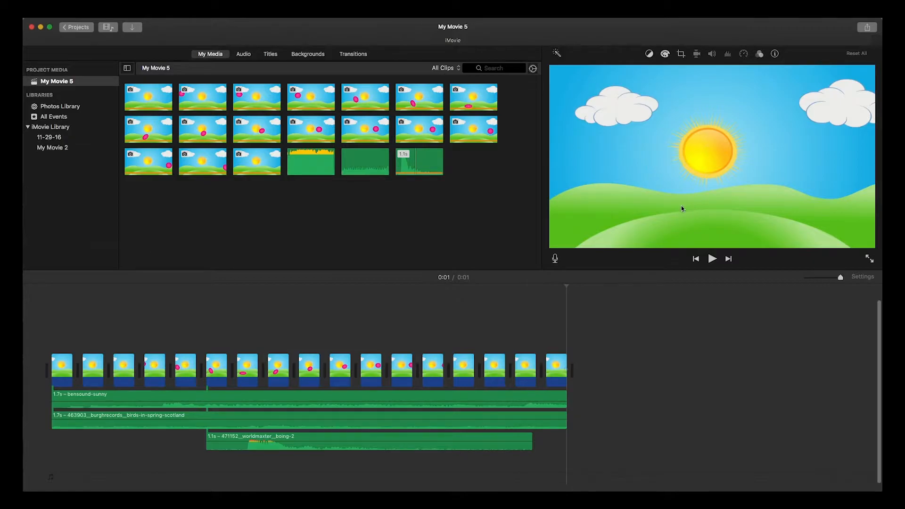
Play the bouncing ball animation, stop it, rewind to the start, and replay it
{"action": "left_click", "coordinate": [712, 258]}
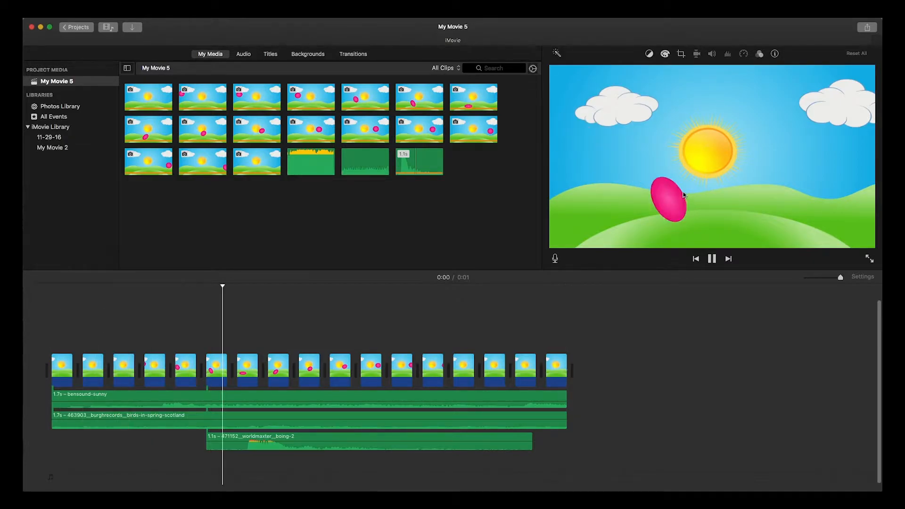
{"action": "left_click", "coordinate": [712, 259]}
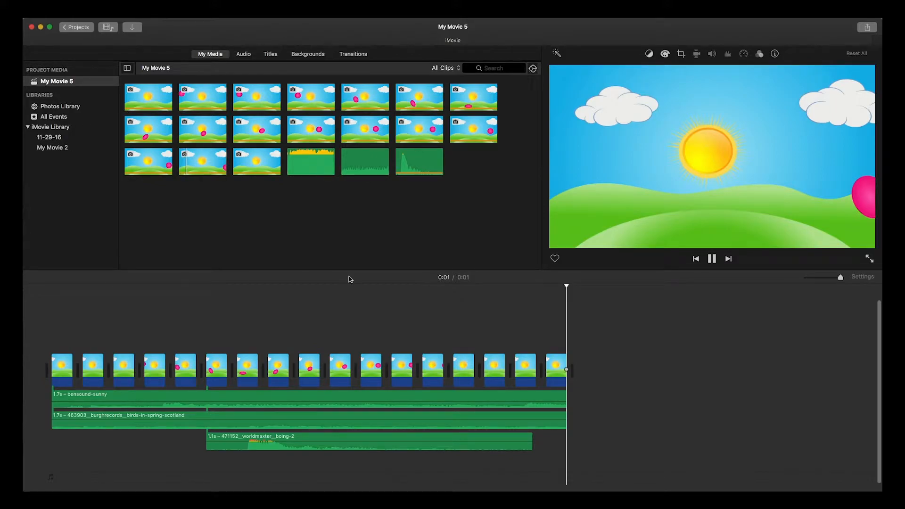
{"action": "left_click", "coordinate": [712, 258]}
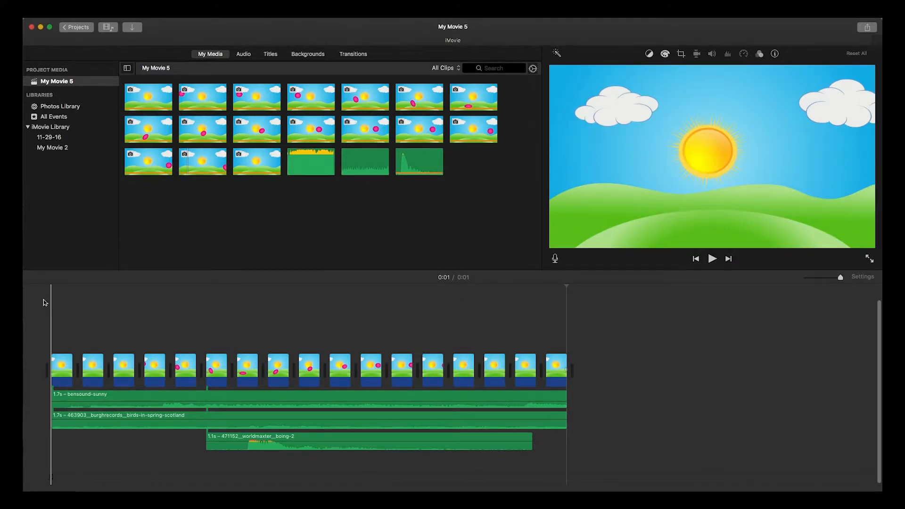
{"action": "left_click", "coordinate": [712, 258]}
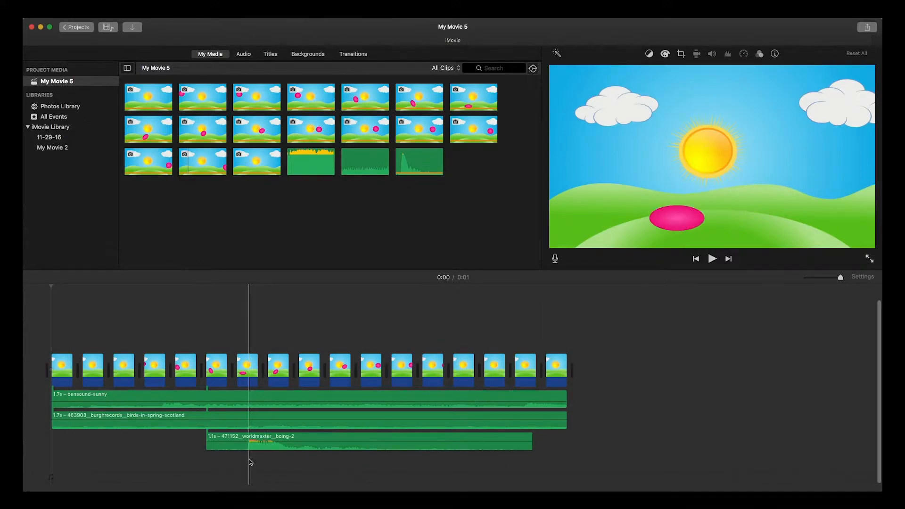
{"action": "left_click", "coordinate": [711, 259]}
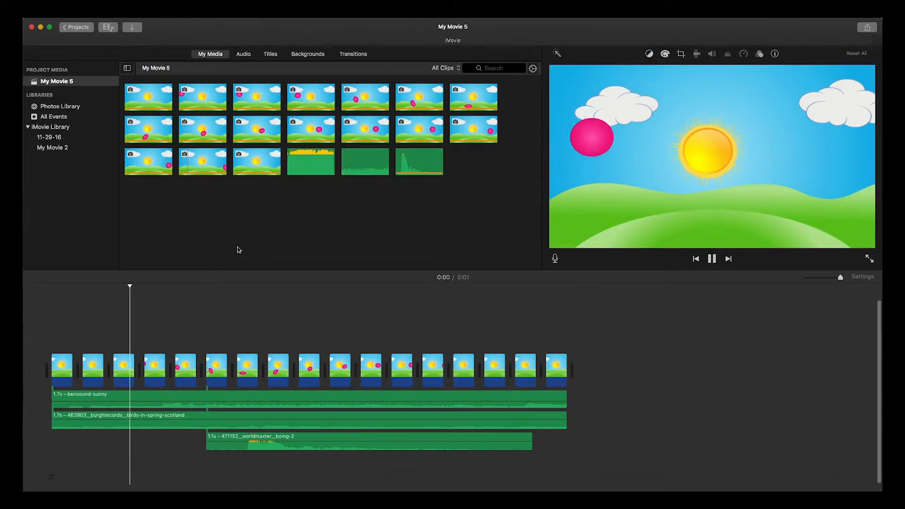
{"action": "left_click", "coordinate": [712, 259]}
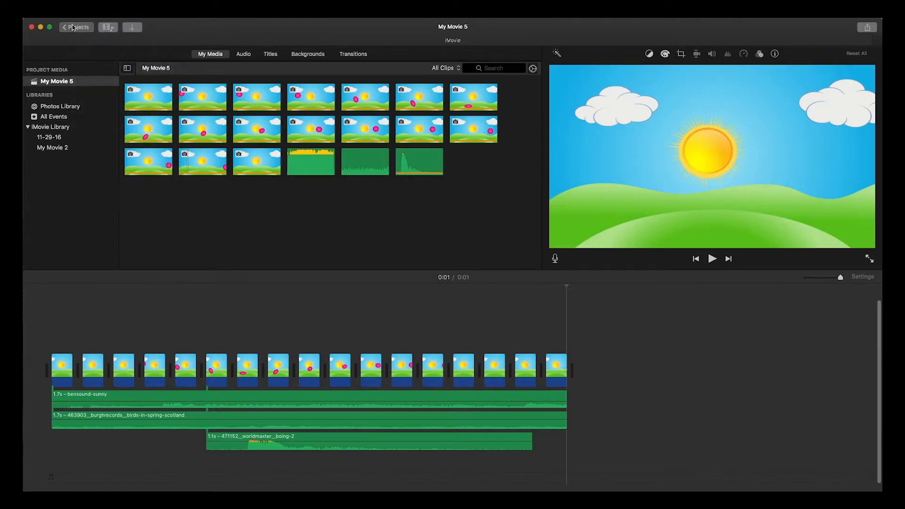
From the projects list, create a new empty movie project
{"action": "left_click", "coordinate": [76, 27]}
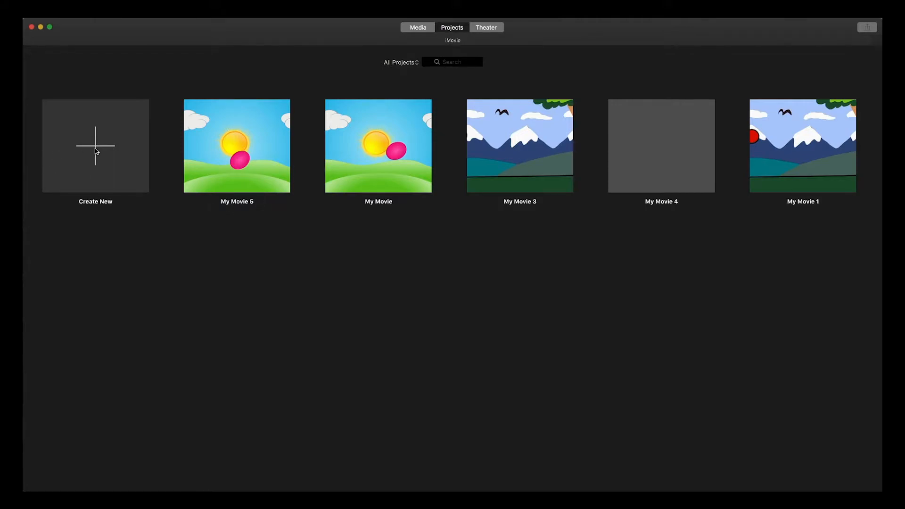
{"action": "left_click", "coordinate": [95, 146]}
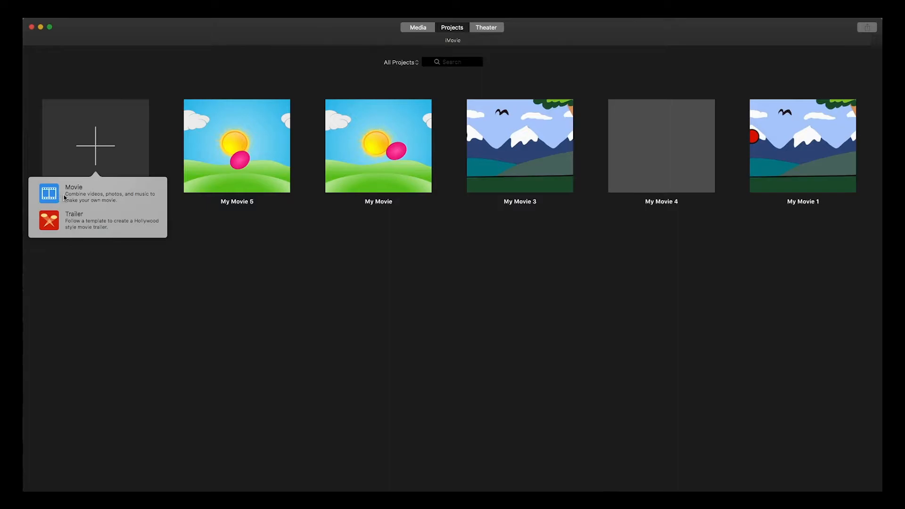
{"action": "mouse_move", "coordinate": [103, 198]}
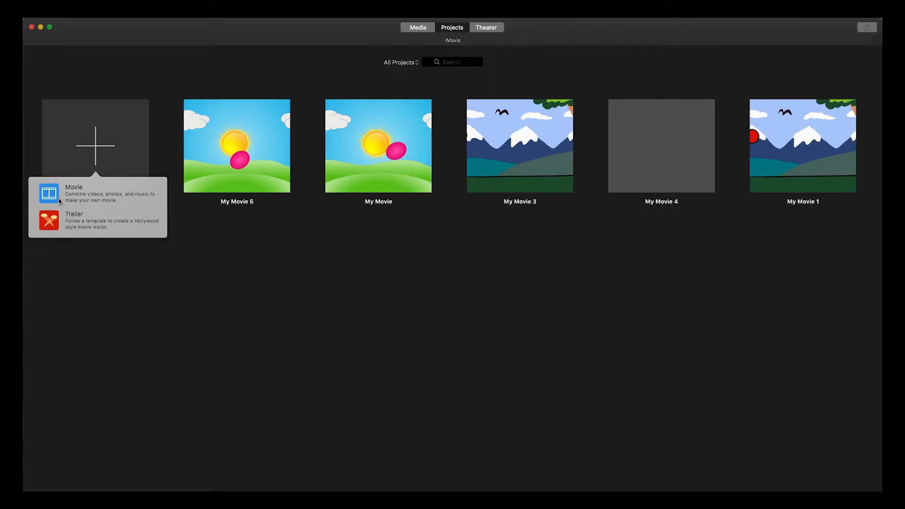
{"action": "left_click", "coordinate": [73, 186]}
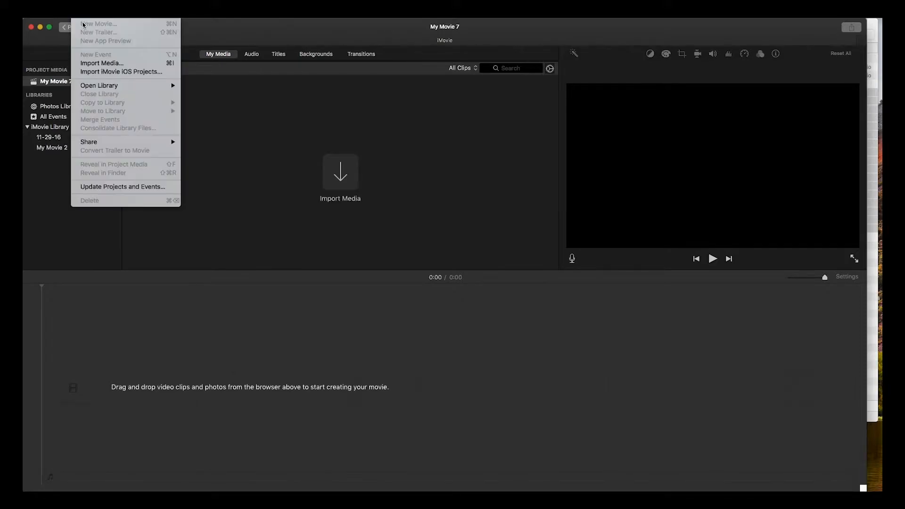
Set the Photo Duration preference to 0.1 seconds and close Preferences
{"action": "left_click", "coordinate": [41, 27]}
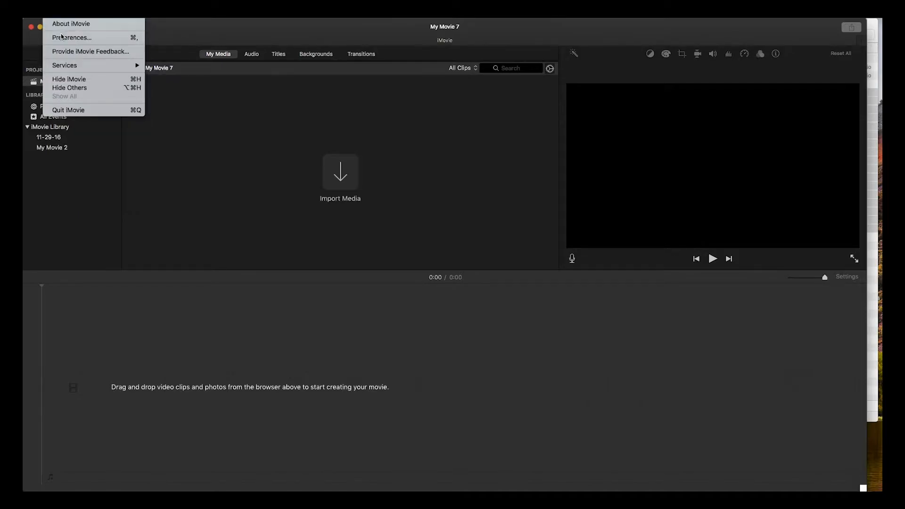
{"action": "left_click", "coordinate": [72, 37]}
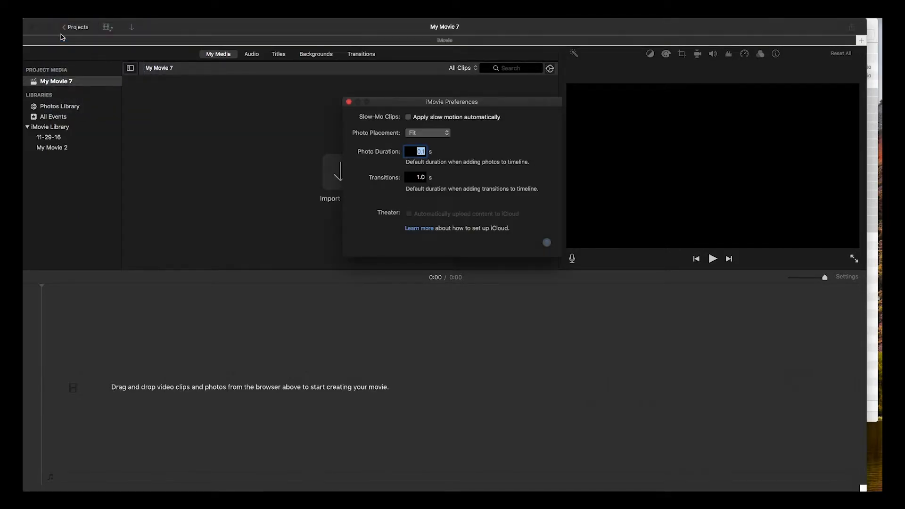
{"action": "mouse_move", "coordinate": [491, 156]}
{"action": "type", "text": "1"}
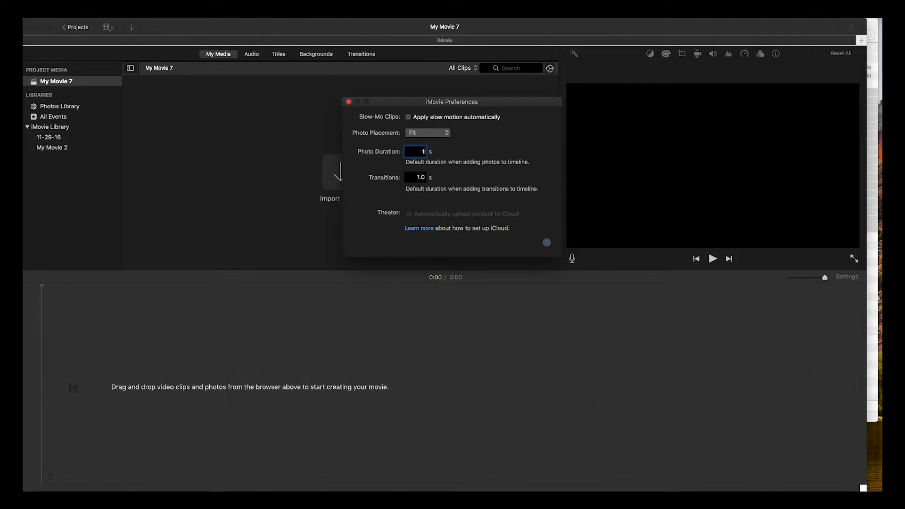
{"action": "type", "text": "0"}
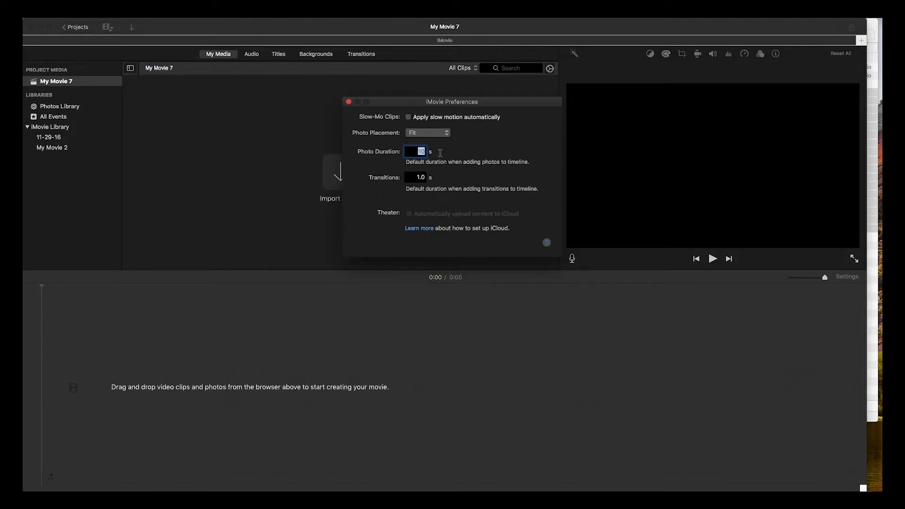
{"action": "type", "text": ".1"}
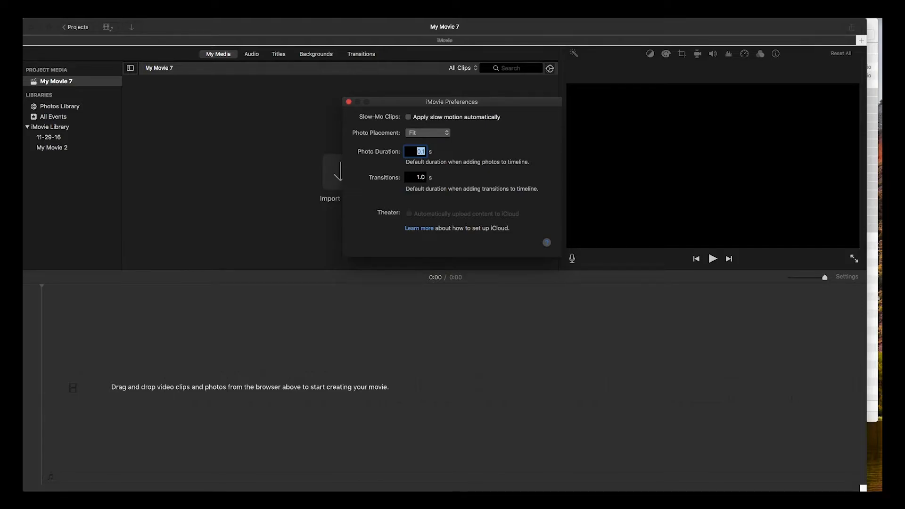
{"action": "mouse_move", "coordinate": [450, 155]}
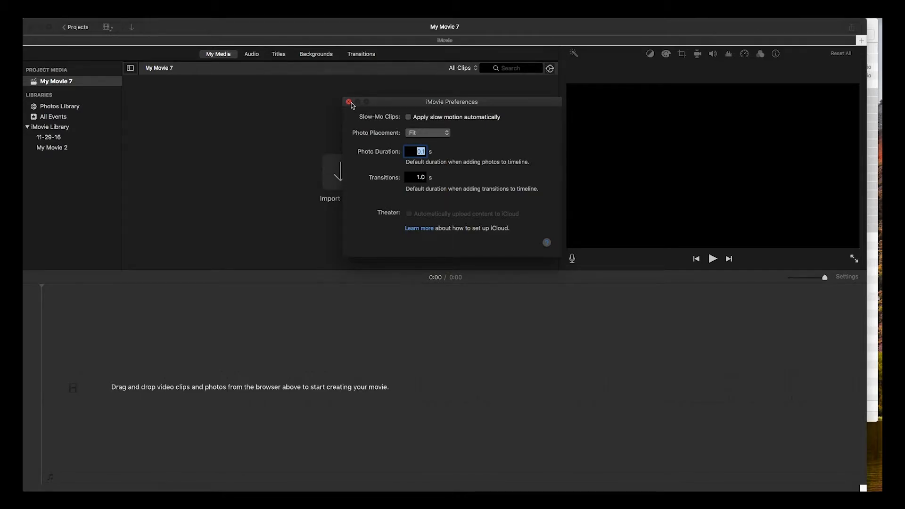
{"action": "left_click", "coordinate": [348, 102]}
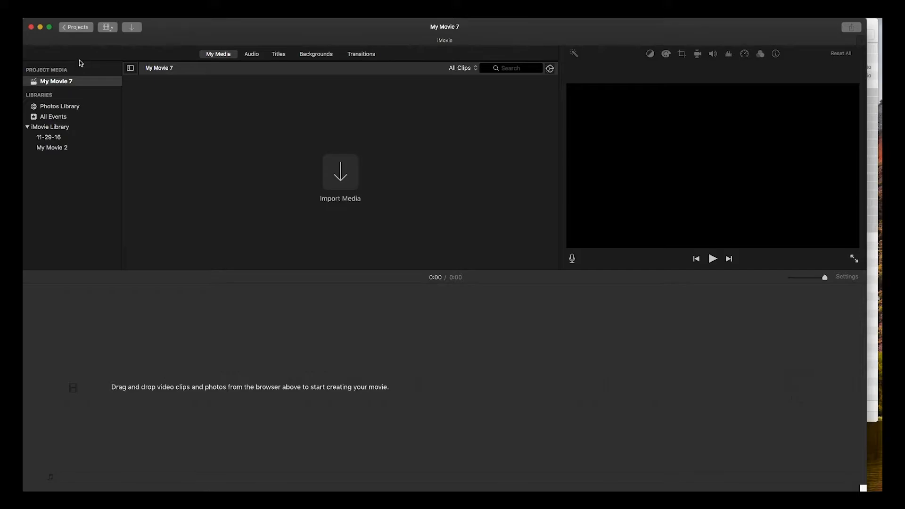
{"action": "mouse_move", "coordinate": [297, 175]}
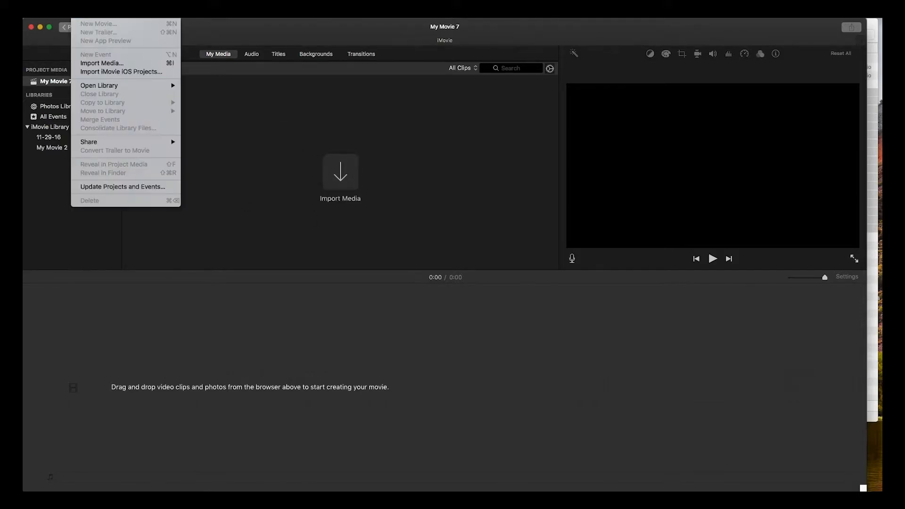
{"action": "mouse_move", "coordinate": [121, 72]}
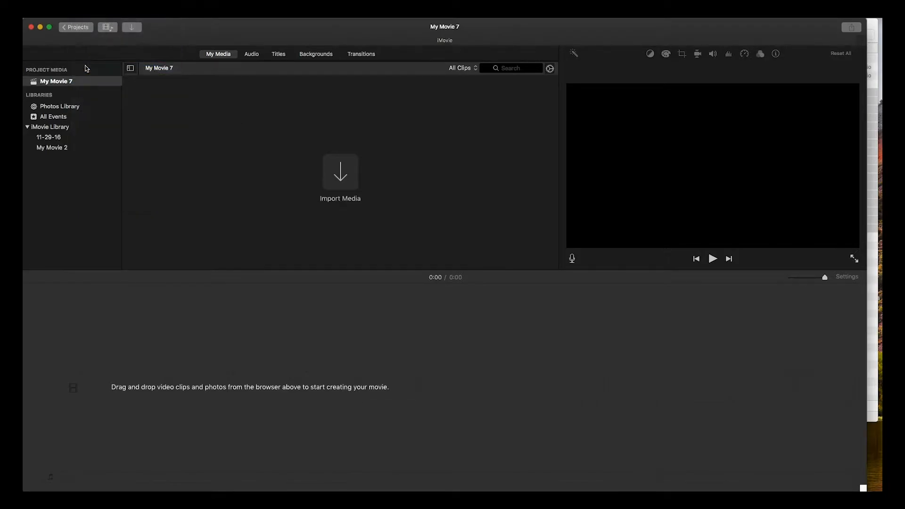
Import the birds, bensound-sunny and boing files from the Audio folder
{"action": "left_click", "coordinate": [340, 172]}
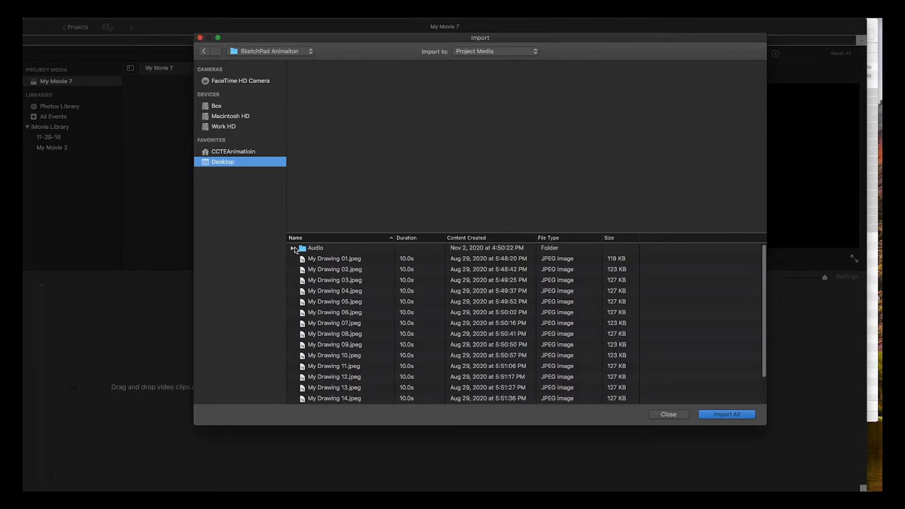
{"action": "left_click", "coordinate": [293, 248]}
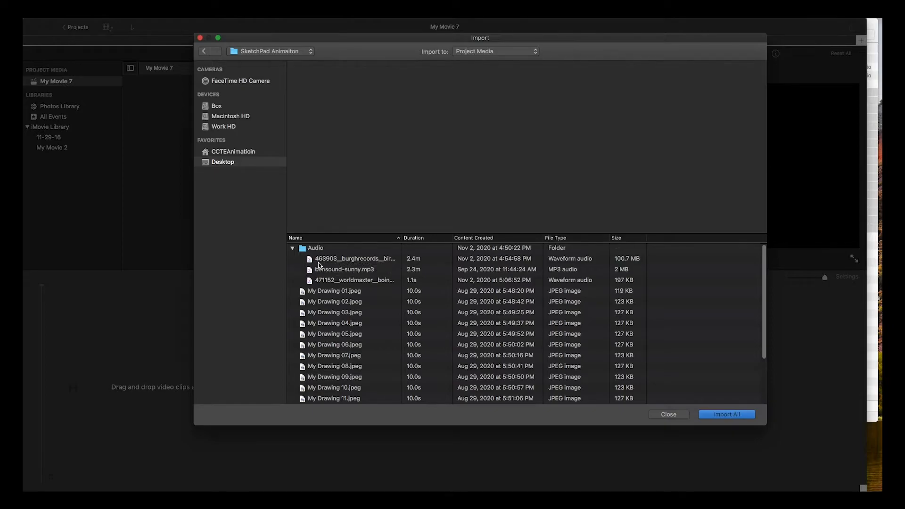
{"action": "left_click", "coordinate": [355, 269]}
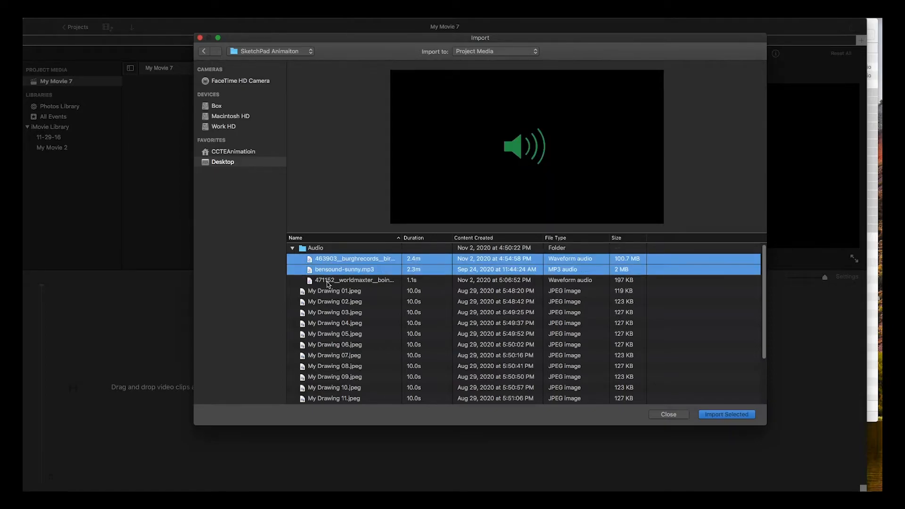
{"action": "left_click", "coordinate": [354, 280]}
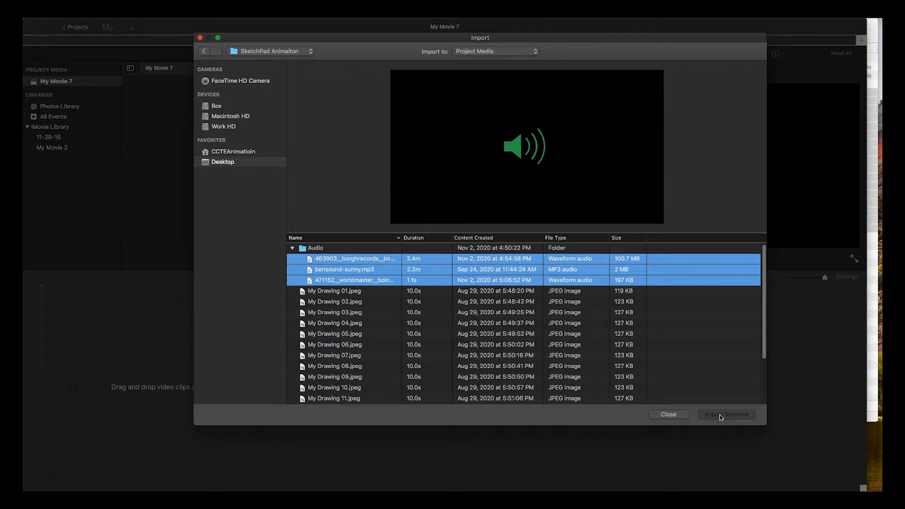
{"action": "left_click", "coordinate": [726, 414]}
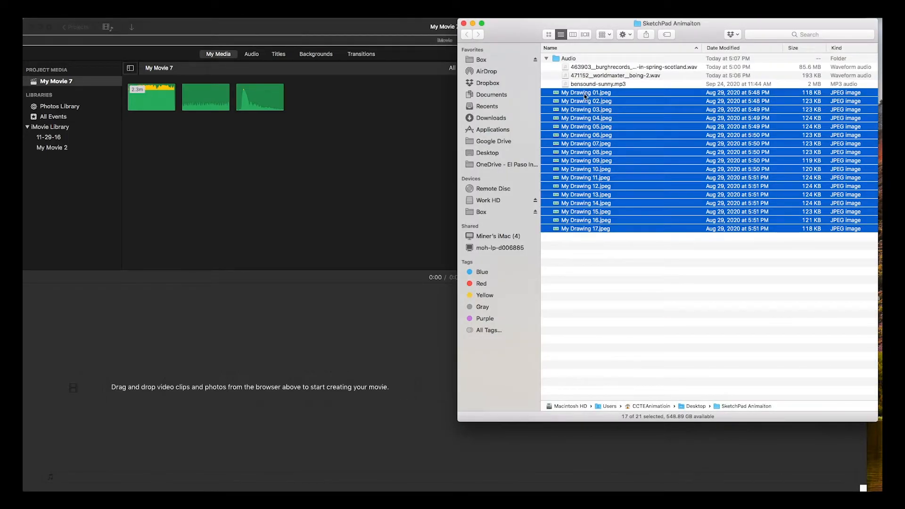
Drag My Drawing 01–17.jpeg from Finder into iMovie's My Media browser
{"action": "left_click_drag", "start_coordinate": [586, 93], "coordinate": [435, 124]}
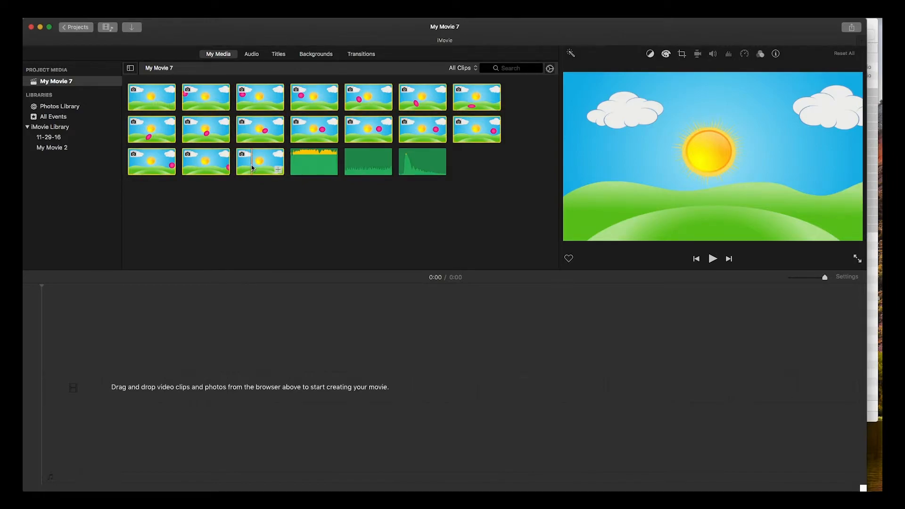
Place all 17 drawing frames on the timeline and preview the ball animation
{"action": "left_click_drag", "start_coordinate": [260, 162], "coordinate": [180, 401]}
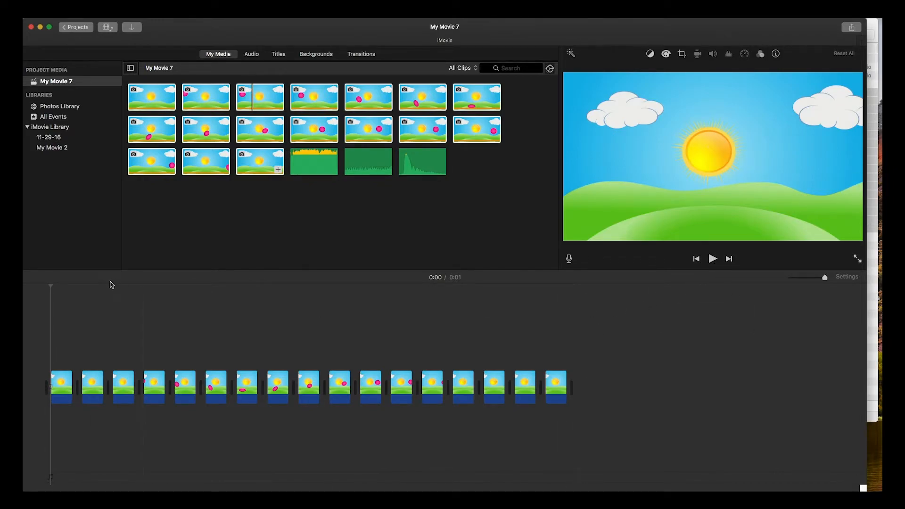
{"action": "mouse_move", "coordinate": [127, 224]}
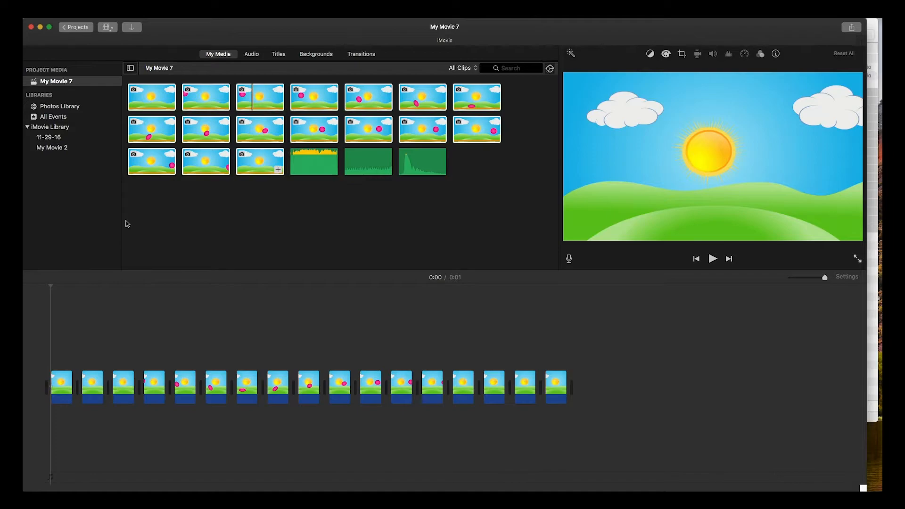
{"action": "left_click", "coordinate": [712, 259]}
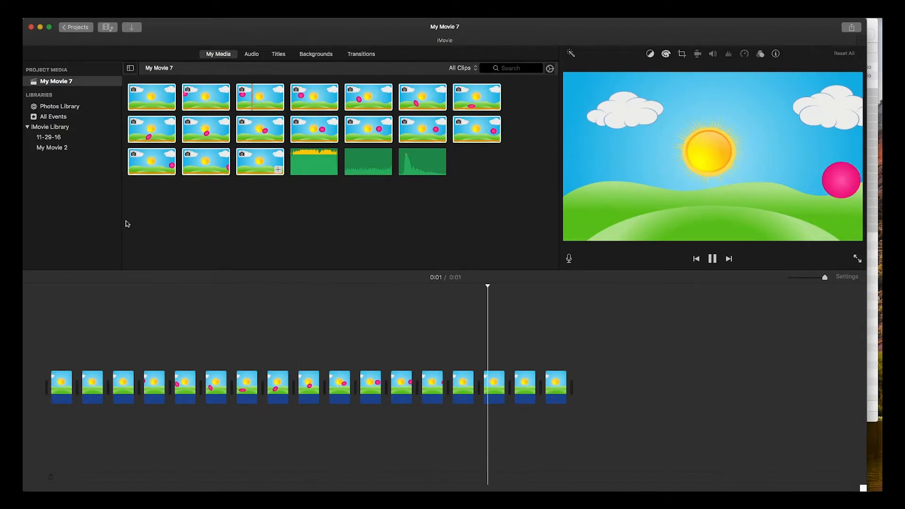
{"action": "left_click", "coordinate": [711, 259]}
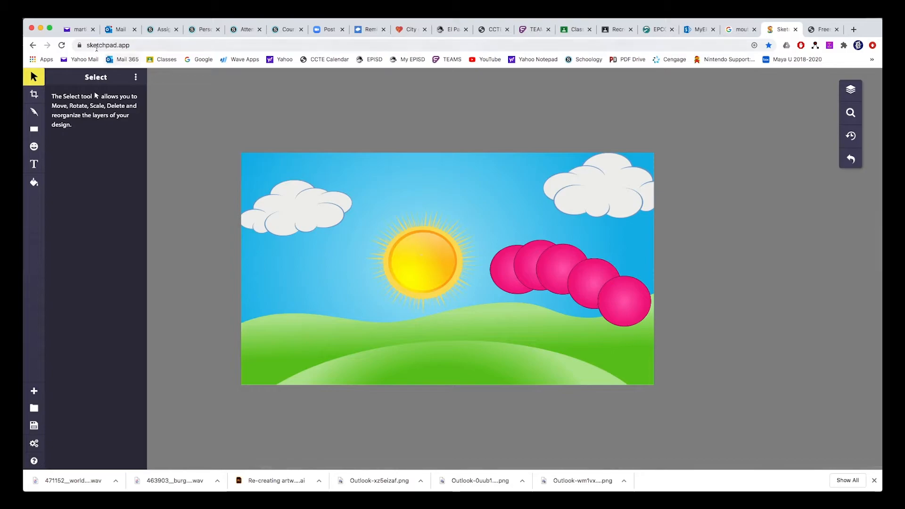
Select the Sketchpad page address and open the drawing's layers list
{"action": "left_click", "coordinate": [107, 45]}
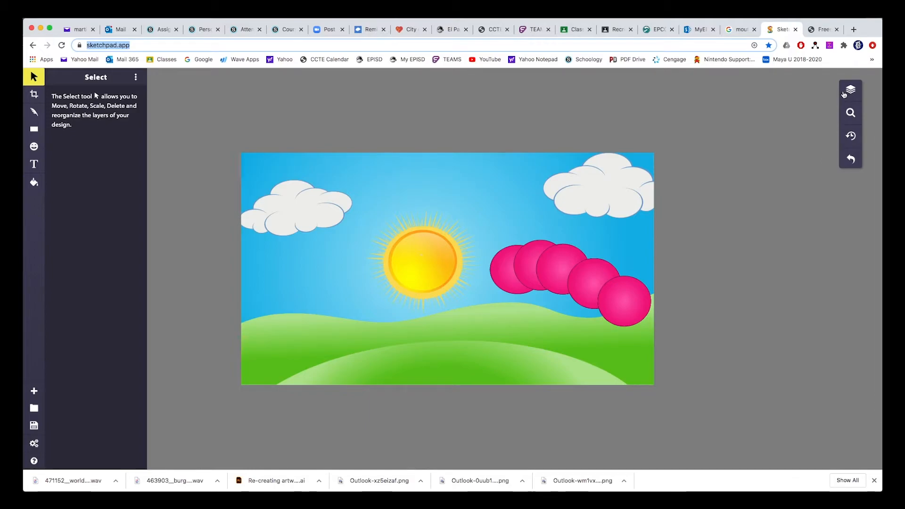
{"action": "mouse_move", "coordinate": [825, 99]}
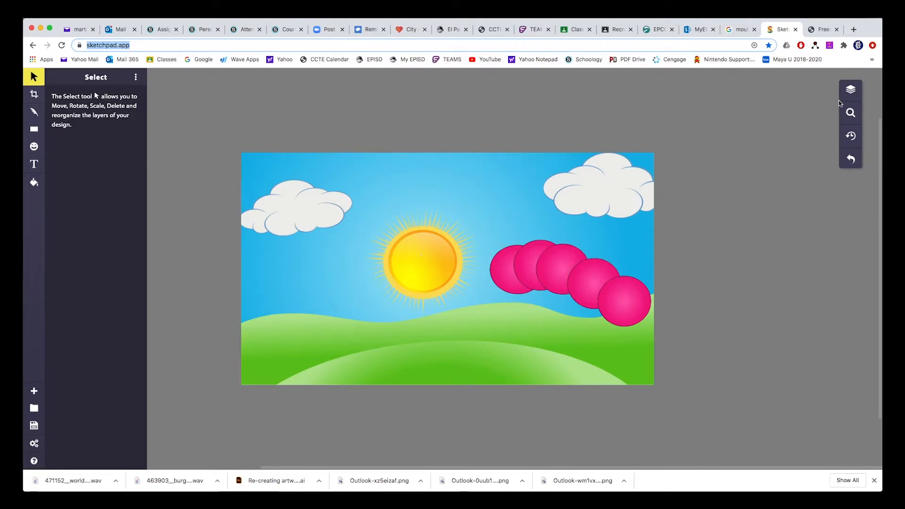
{"action": "left_click", "coordinate": [850, 89]}
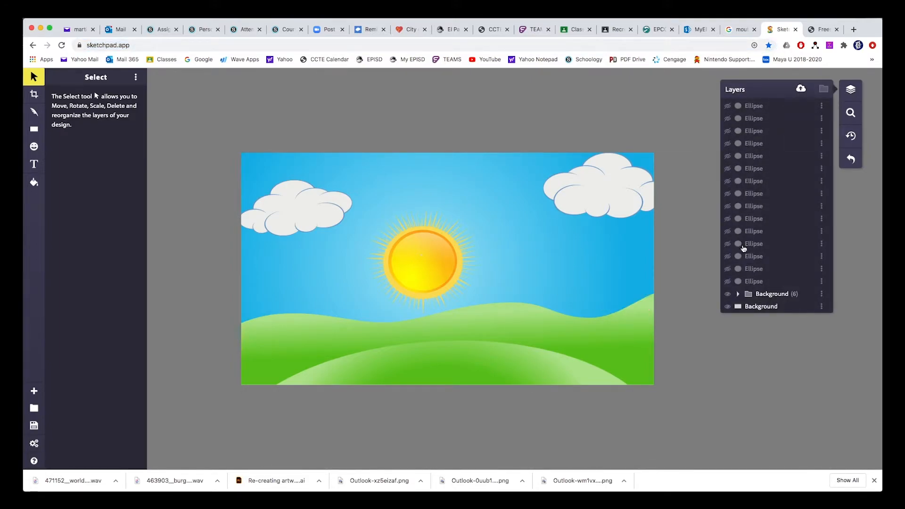
Toggle ellipse layers to show only the first ball, checking the Download options
{"action": "left_click", "coordinate": [728, 280]}
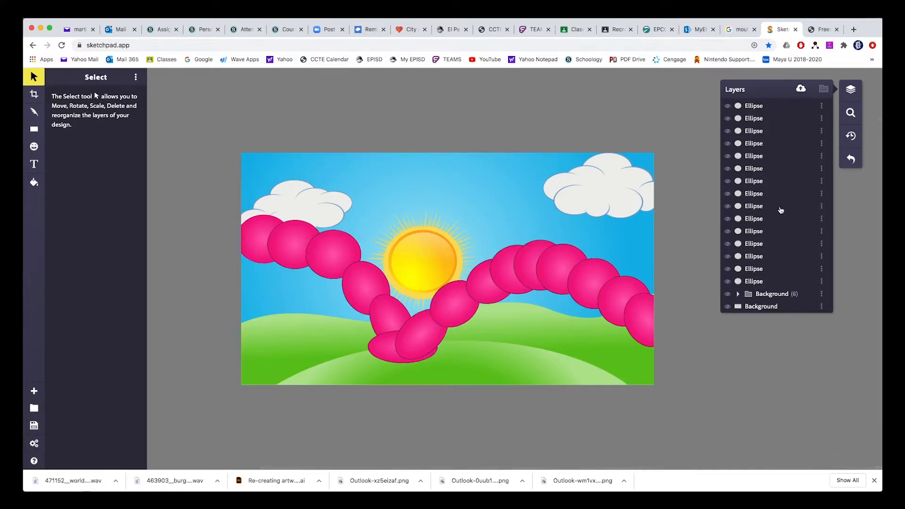
{"action": "left_click", "coordinate": [727, 206]}
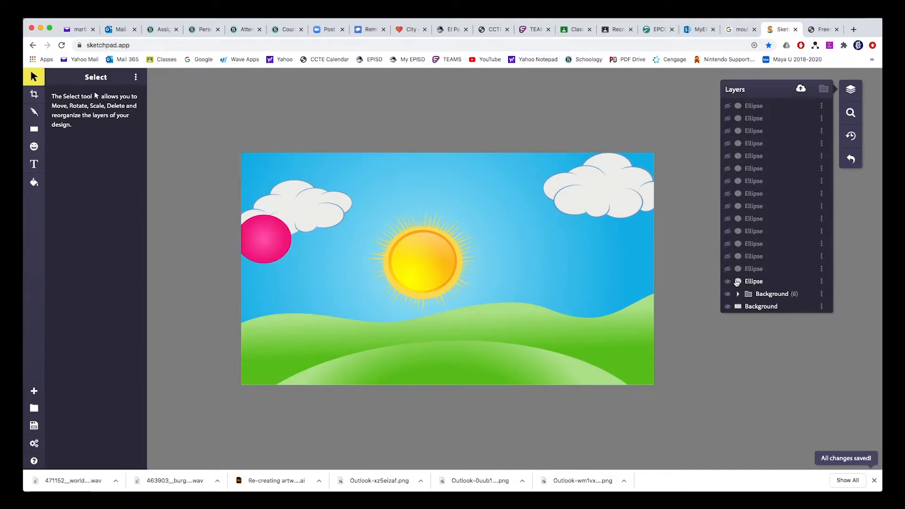
{"action": "left_click", "coordinate": [727, 281]}
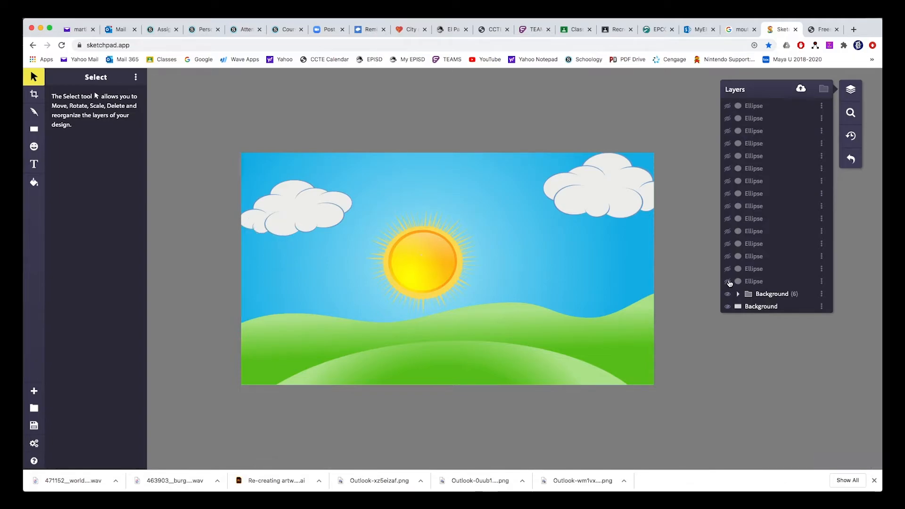
{"action": "left_click", "coordinate": [728, 281]}
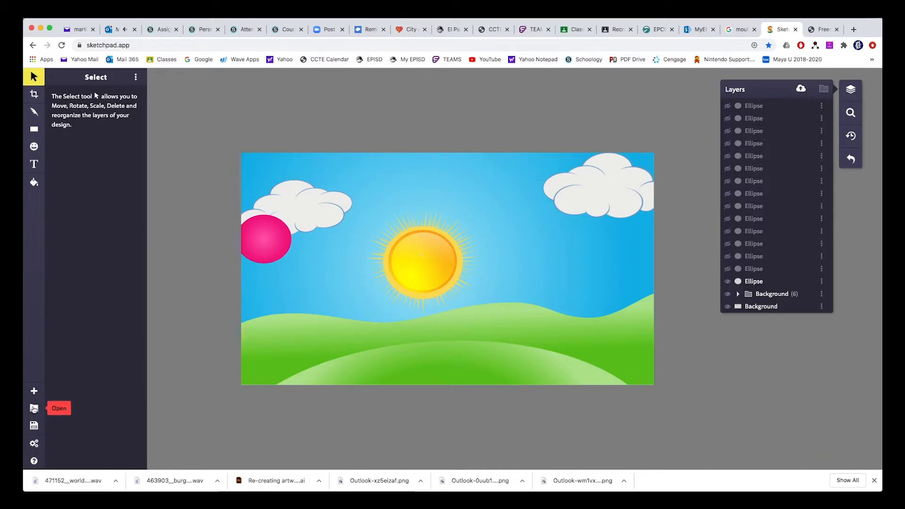
{"action": "left_click", "coordinate": [34, 426]}
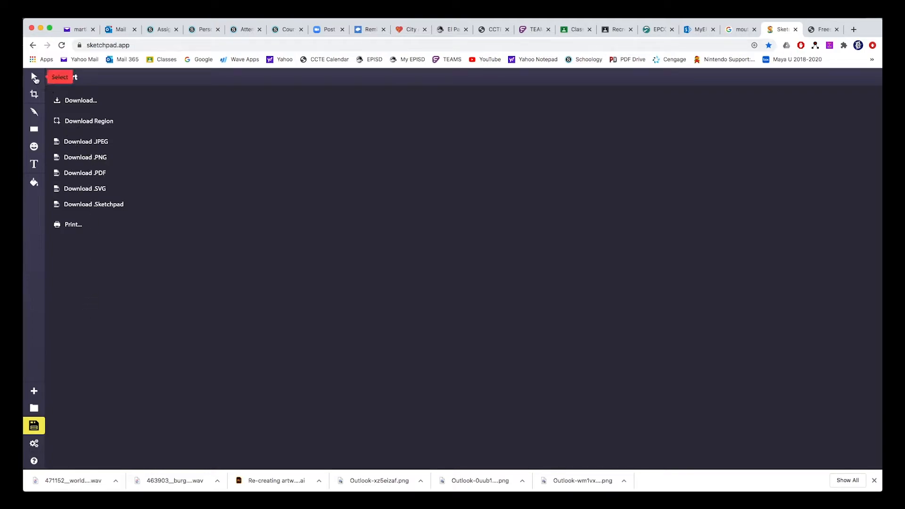
{"action": "left_click", "coordinate": [33, 77]}
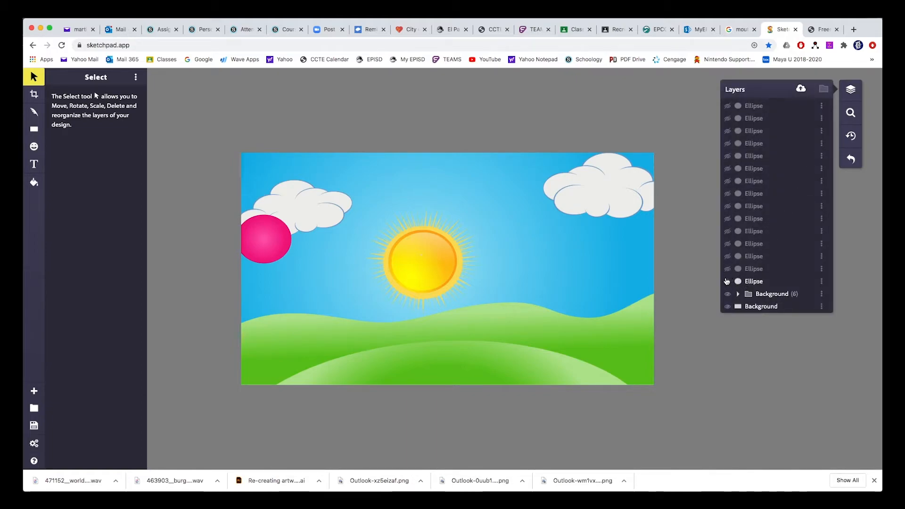
Show the following ball ellipses one at a time, ending with the ball near the ground
{"action": "left_click", "coordinate": [728, 281]}
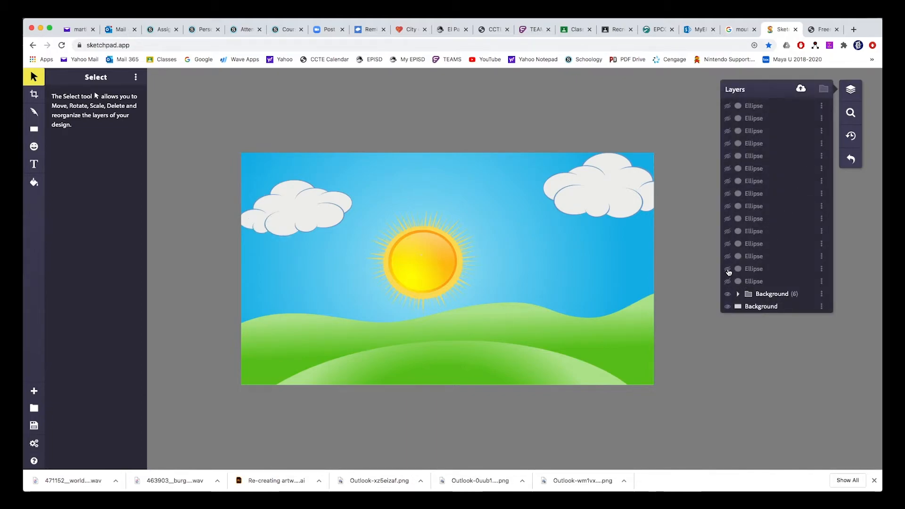
{"action": "left_click", "coordinate": [728, 268]}
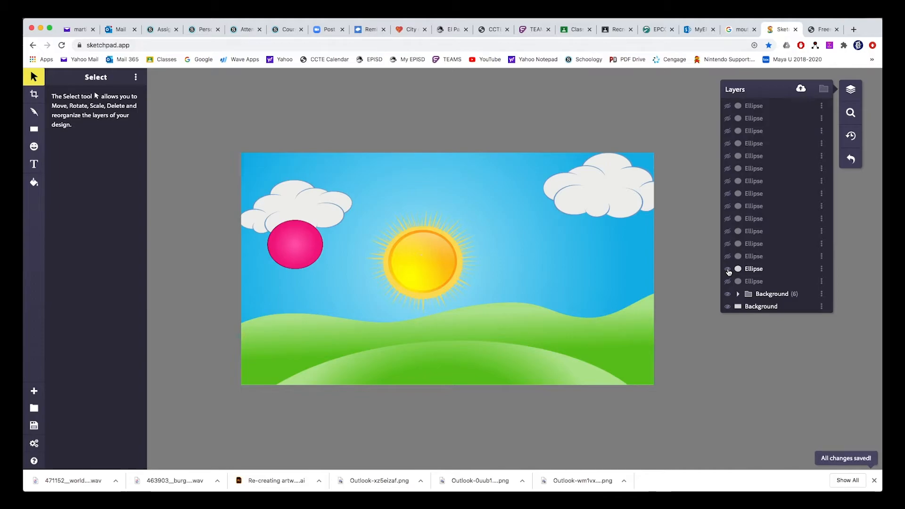
{"action": "left_click_drag", "start_coordinate": [296, 244], "coordinate": [333, 255]}
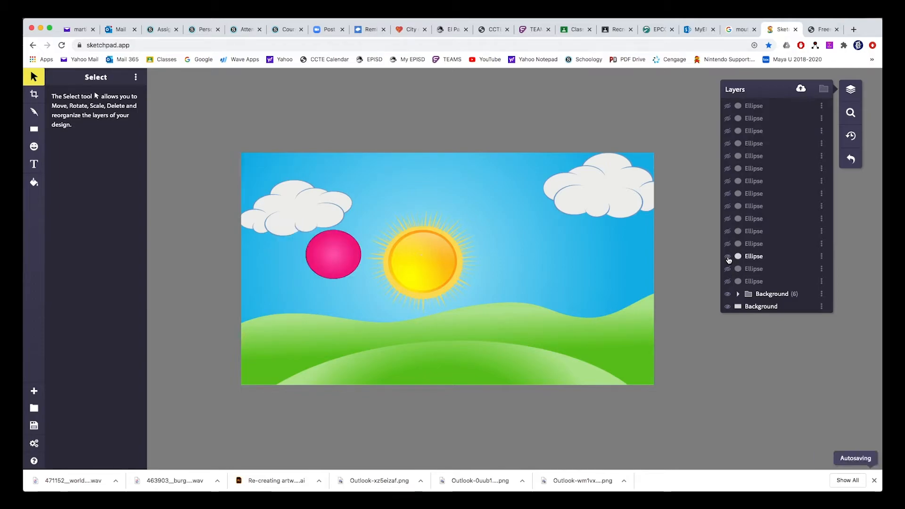
{"action": "left_click", "coordinate": [728, 256]}
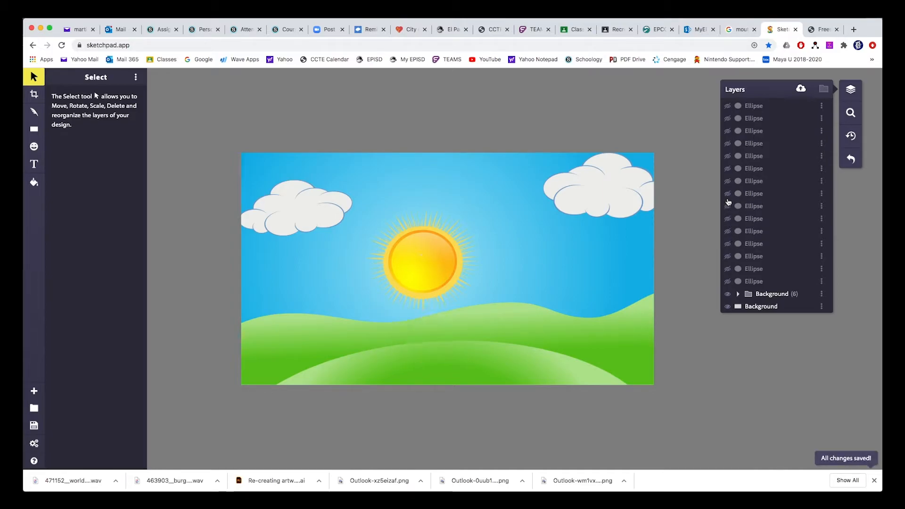
{"action": "left_click", "coordinate": [727, 180]}
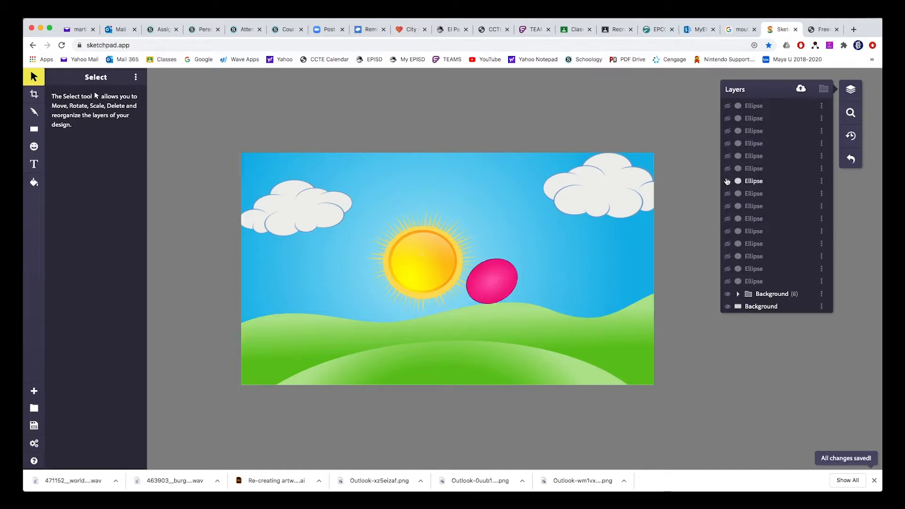
{"action": "left_click_drag", "start_coordinate": [492, 280], "coordinate": [641, 324]}
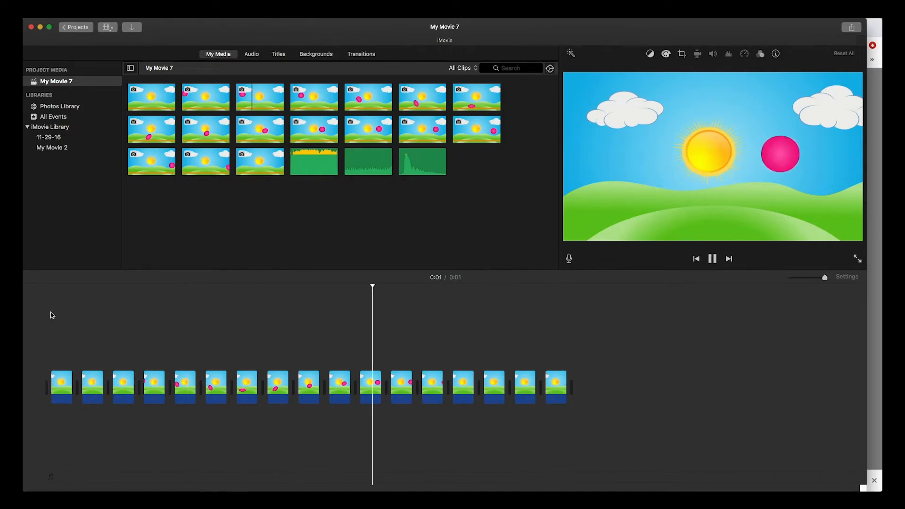
Play the timeline with bensound-sunny music running beneath the ball frames
{"action": "left_click", "coordinate": [712, 259]}
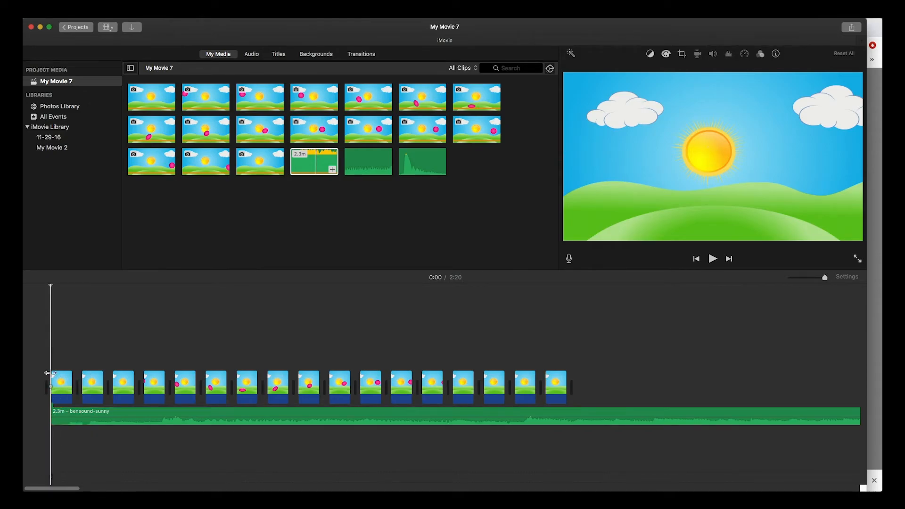
{"action": "mouse_move", "coordinate": [52, 326]}
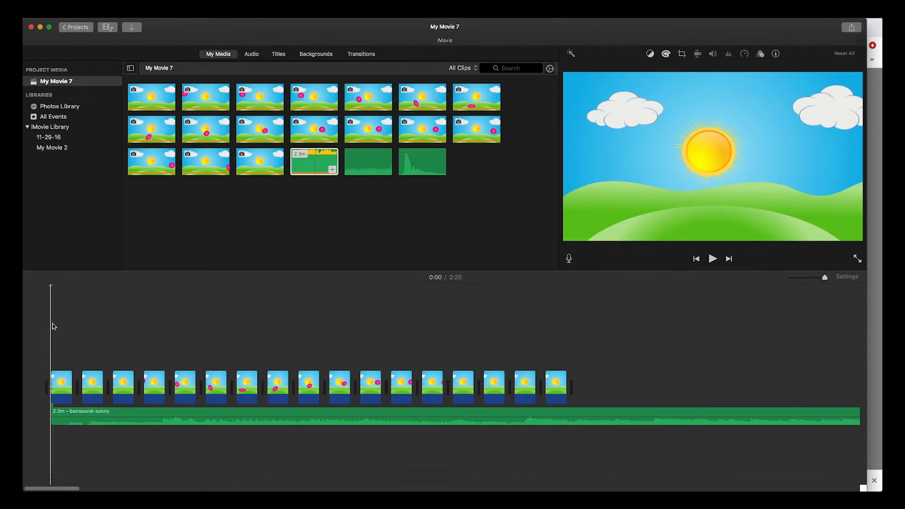
Trim the bensound-sunny clip at the playhead so it ends with the frames
{"action": "left_click", "coordinate": [712, 258]}
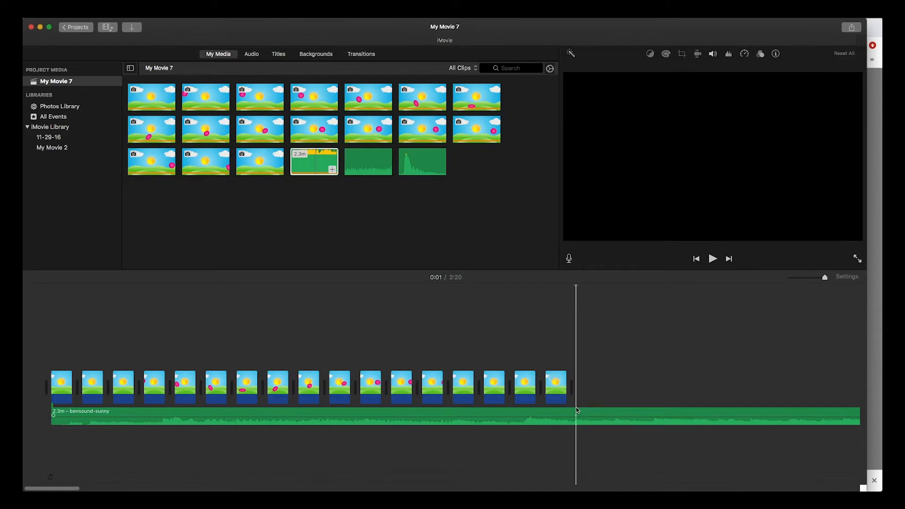
{"action": "right_click", "coordinate": [576, 410]}
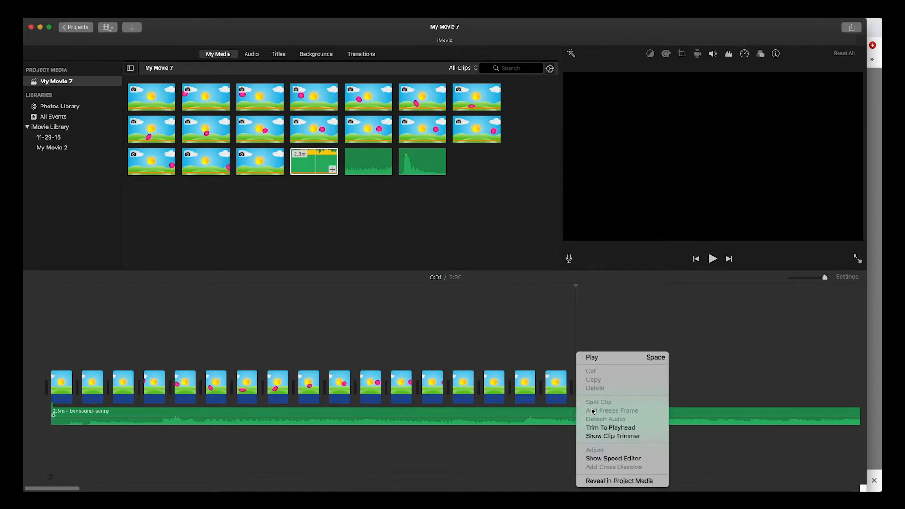
{"action": "left_click", "coordinate": [583, 416]}
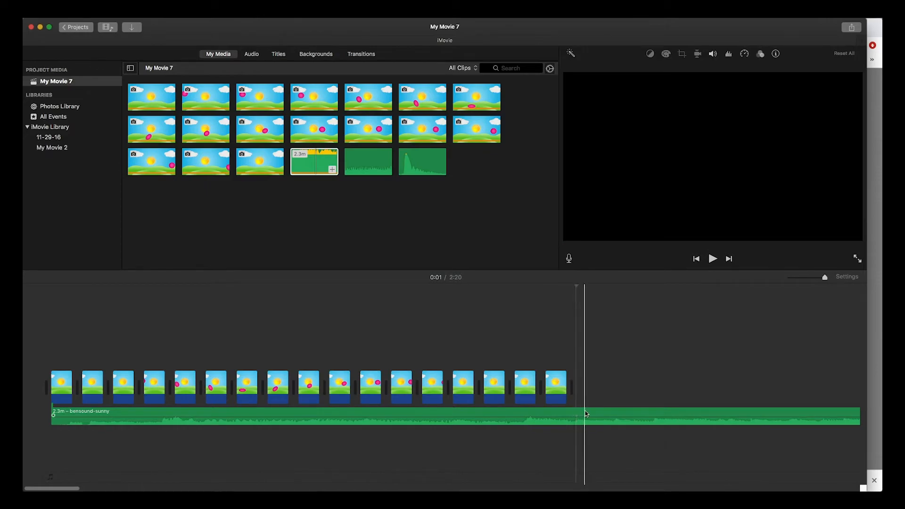
{"action": "right_click", "coordinate": [585, 413]}
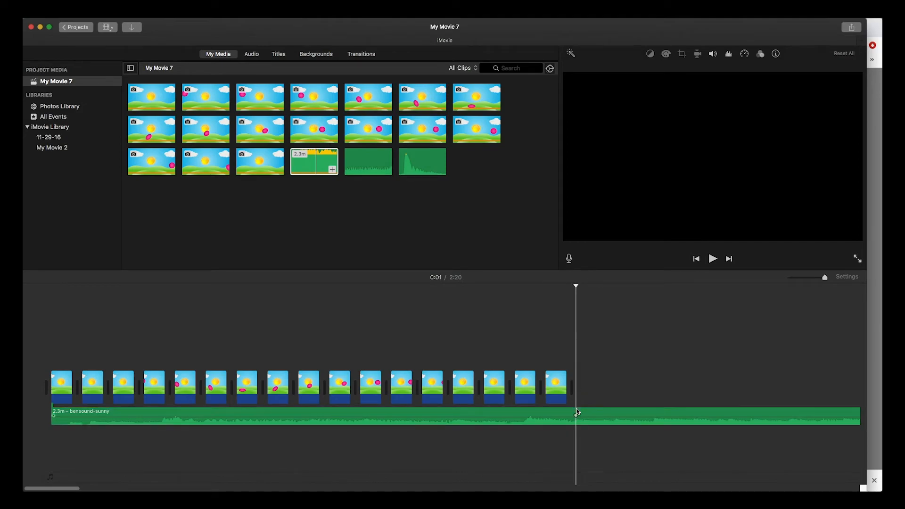
{"action": "right_click", "coordinate": [576, 412]}
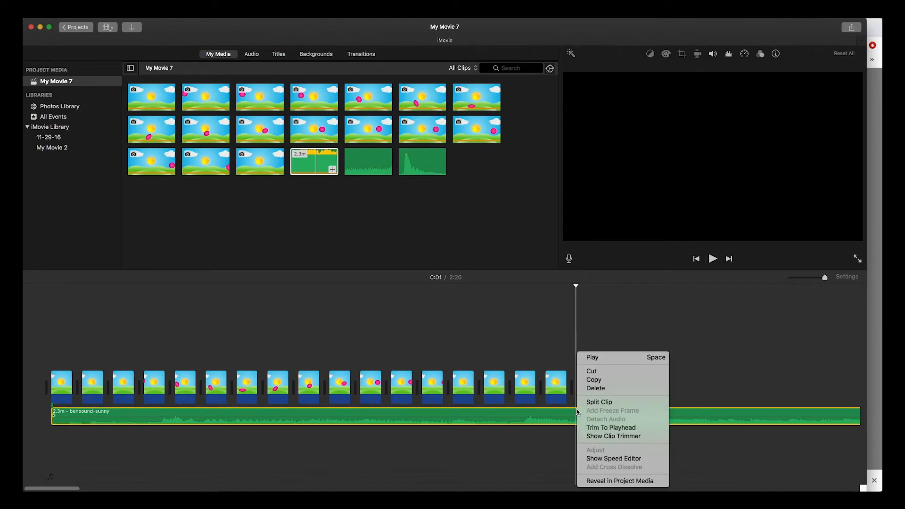
{"action": "left_click", "coordinate": [598, 401]}
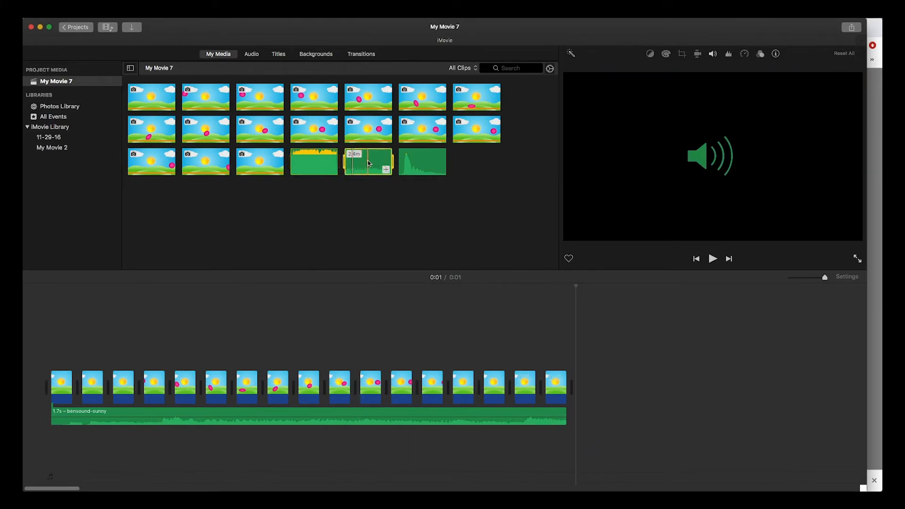
Drag the birds-in-spring sound onto the timeline below the music track
{"action": "left_click_drag", "start_coordinate": [367, 161], "coordinate": [69, 432]}
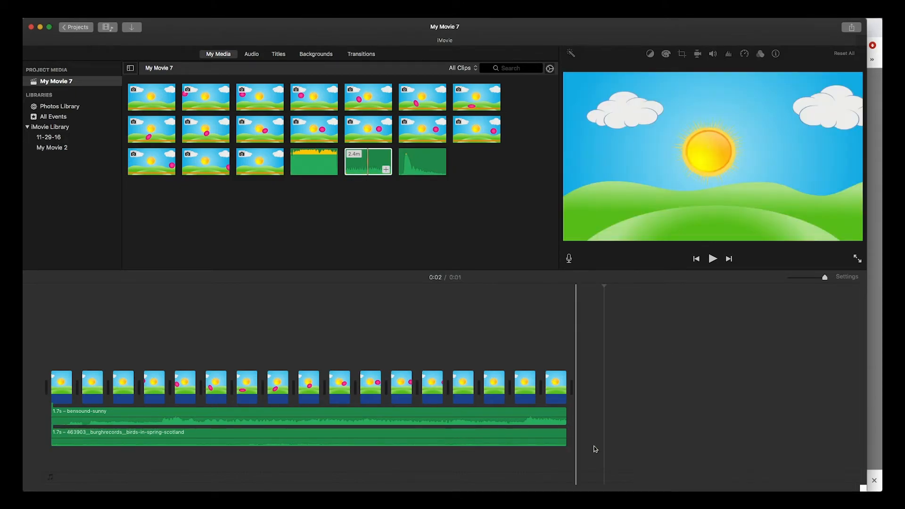
{"action": "left_click", "coordinate": [422, 161]}
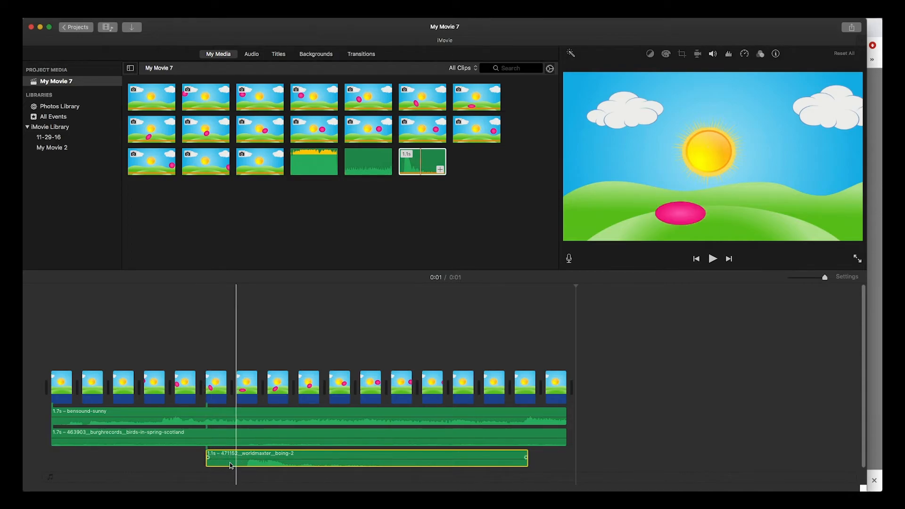
Move the boing clip under the squashed-ball frame, then return to the movie start
{"action": "left_click_drag", "start_coordinate": [206, 459], "coordinate": [215, 461]}
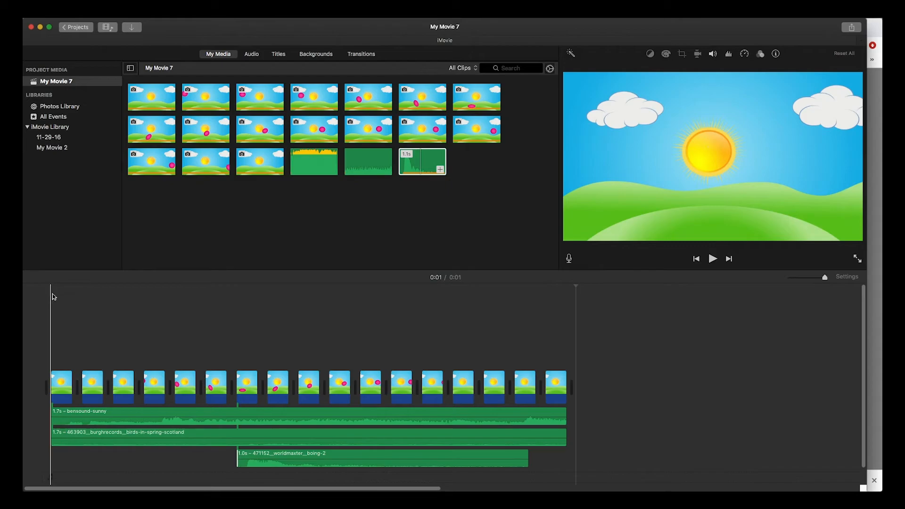
{"action": "left_click", "coordinate": [712, 259]}
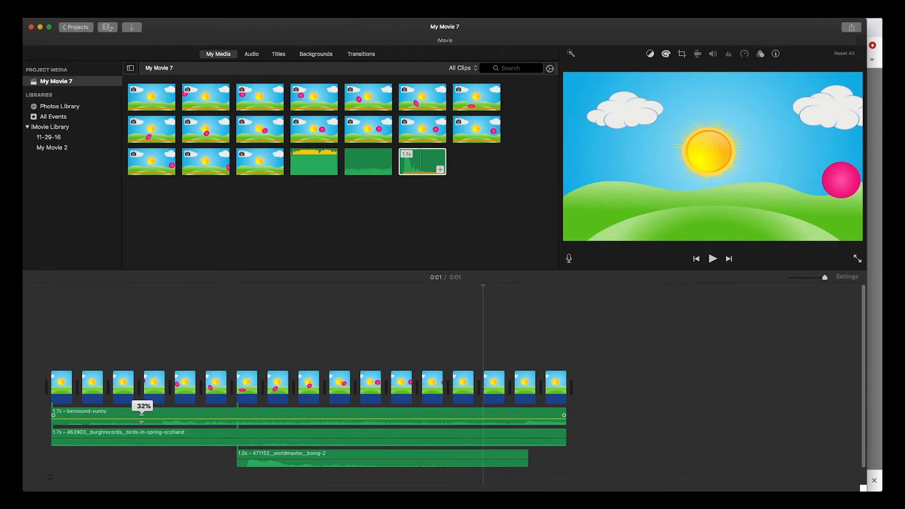
Lower the bensound-sunny music volume to 32% and return to the movie start
{"action": "left_click_drag", "start_coordinate": [141, 415], "coordinate": [142, 432]}
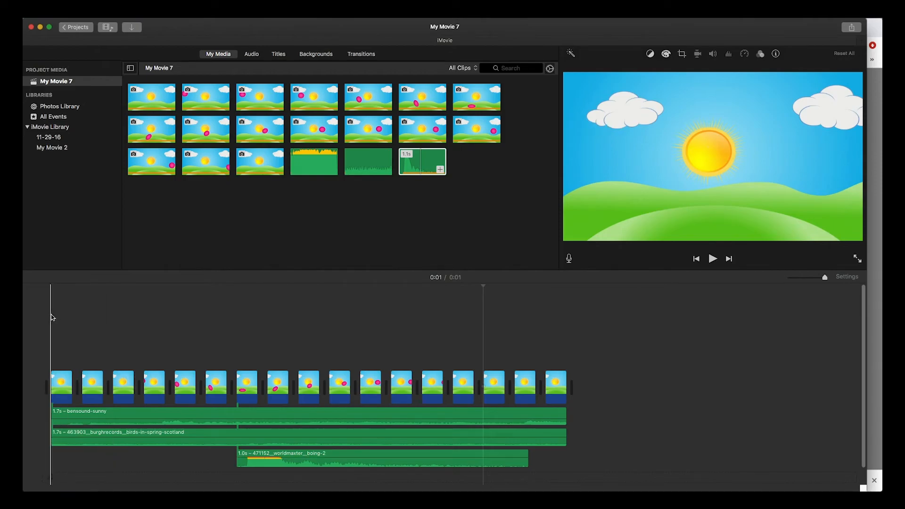
{"action": "left_click", "coordinate": [712, 259]}
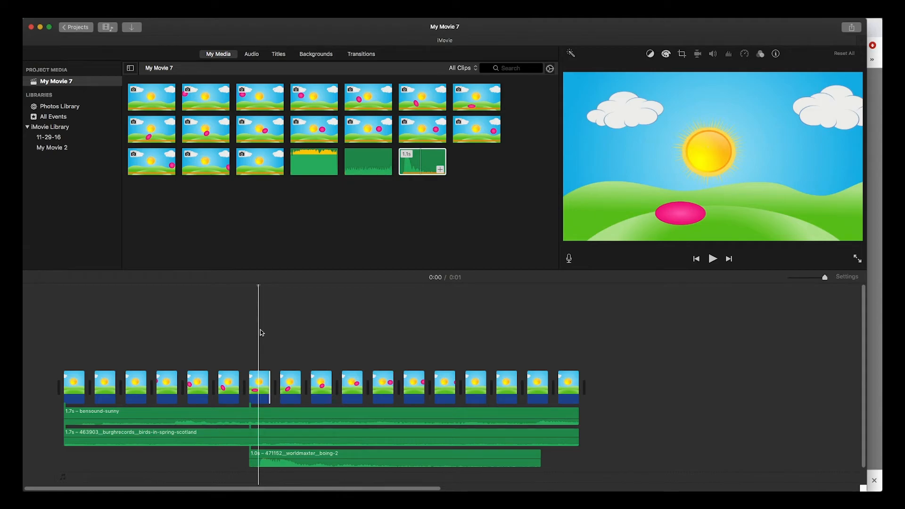
{"action": "mouse_move", "coordinate": [259, 348]}
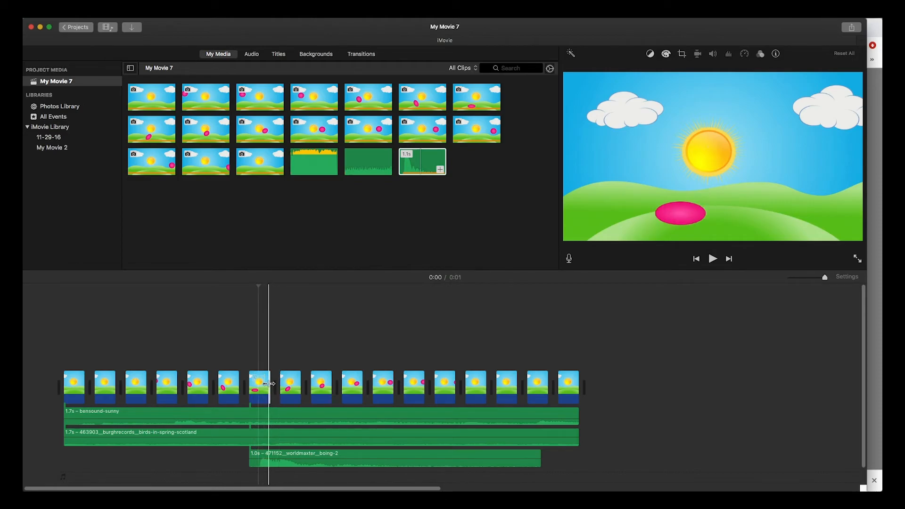
Hold the squashed-ball frame for 0.2 s and extend the sunny music to the animation's end
{"action": "left_click_drag", "start_coordinate": [267, 384], "coordinate": [280, 383]}
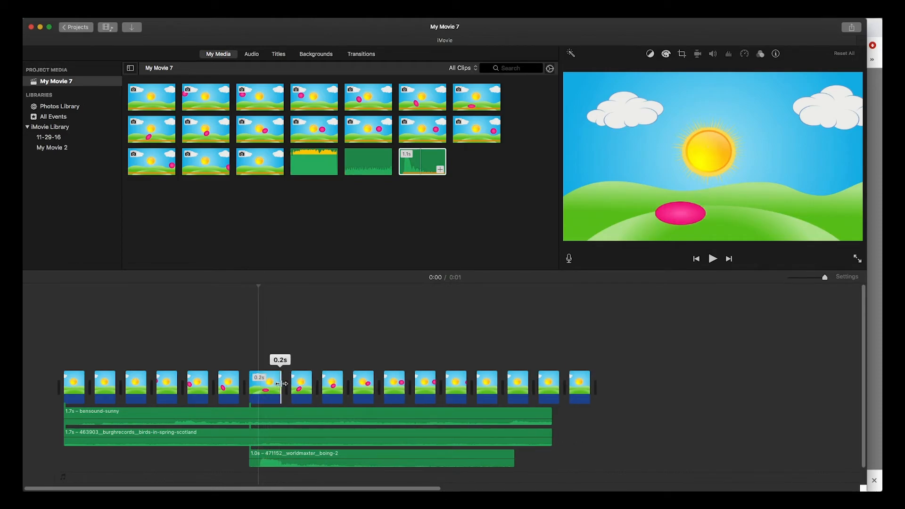
{"action": "left_click_drag", "start_coordinate": [281, 383], "coordinate": [290, 383]}
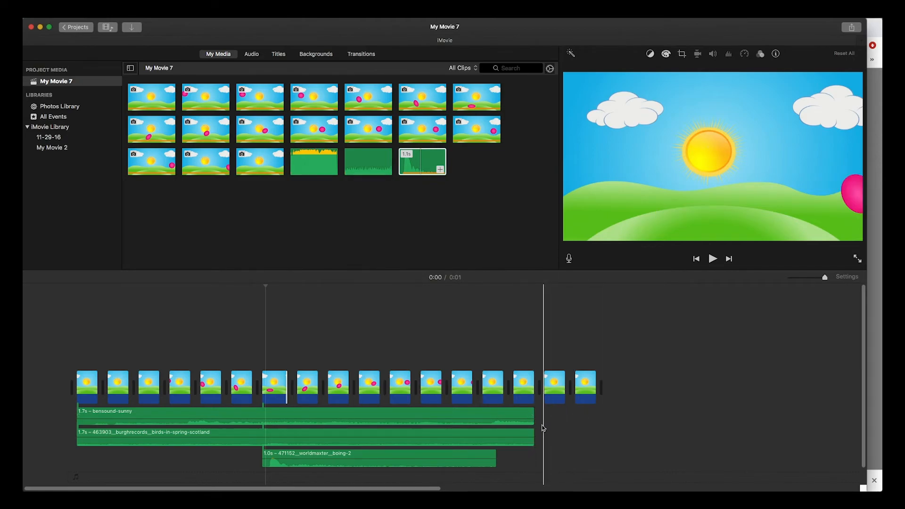
{"action": "left_click", "coordinate": [404, 422]}
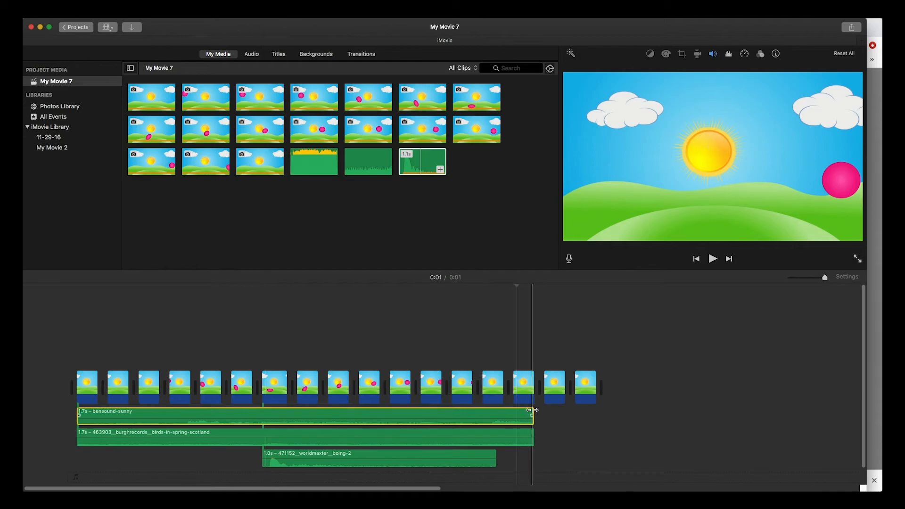
{"action": "left_click_drag", "start_coordinate": [528, 411], "coordinate": [586, 411]}
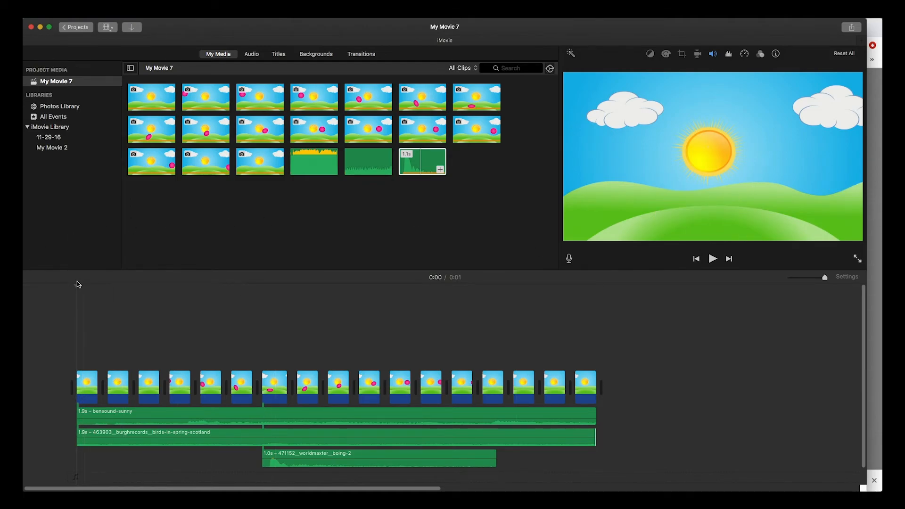
Extend the birds sound clip to the last frame of the animation
{"action": "left_click", "coordinate": [712, 259]}
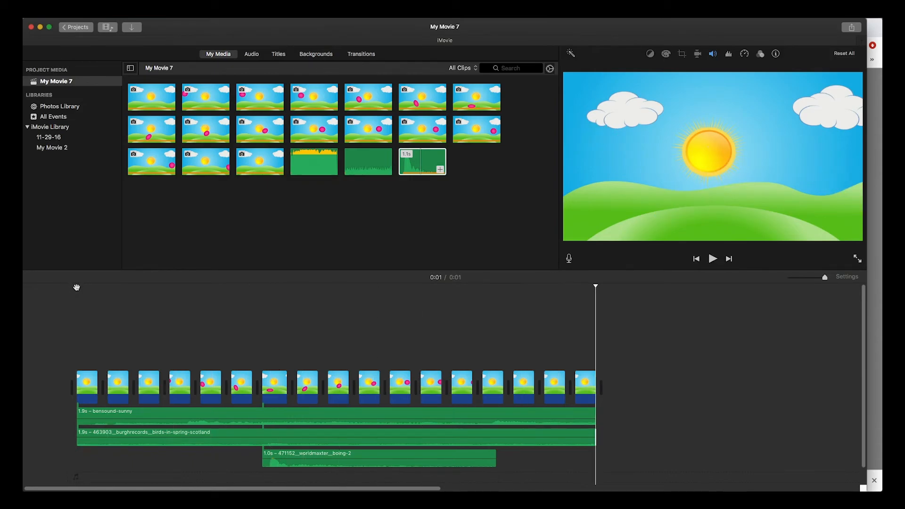
{"action": "left_click", "coordinate": [712, 259]}
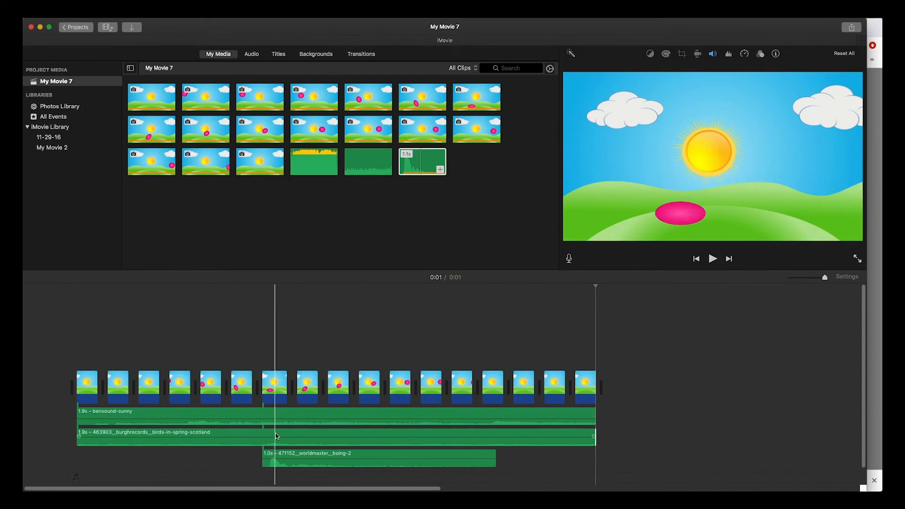
{"action": "left_click_drag", "start_coordinate": [275, 391], "coordinate": [230, 391]}
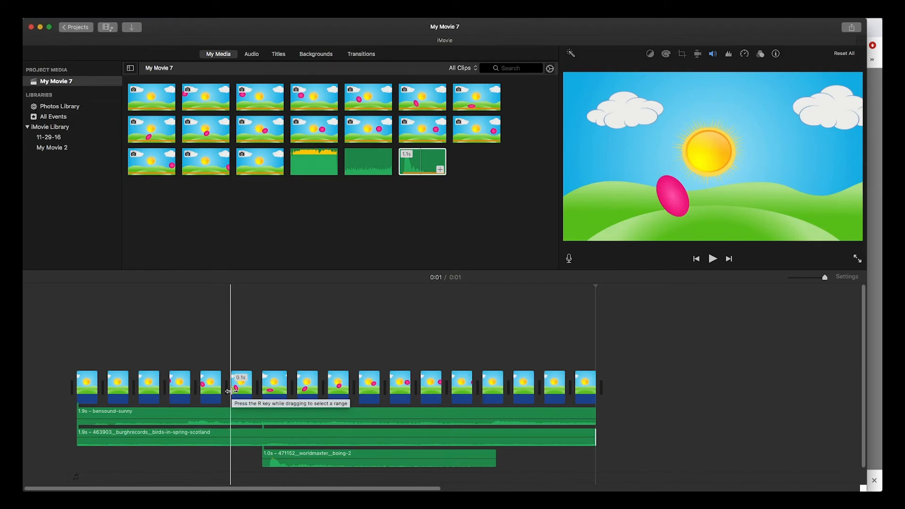
{"action": "mouse_move", "coordinate": [221, 395]}
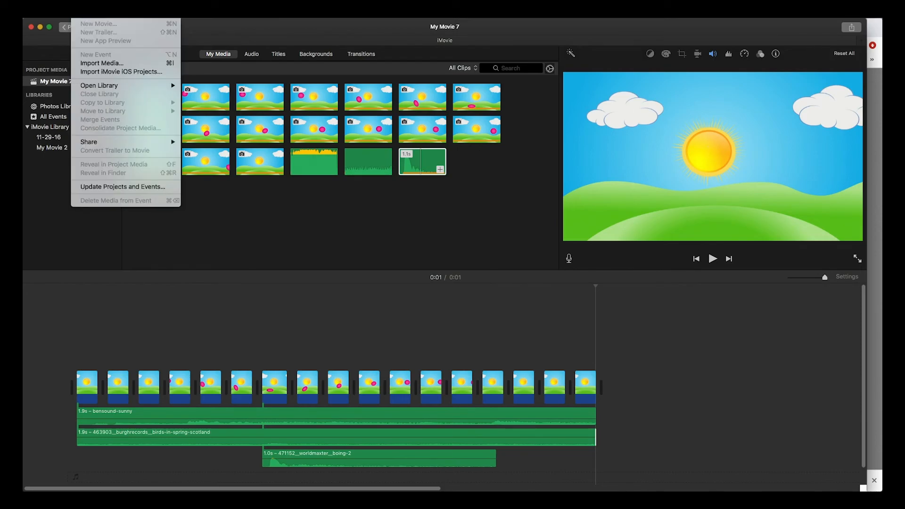
{"action": "mouse_move", "coordinate": [89, 142]}
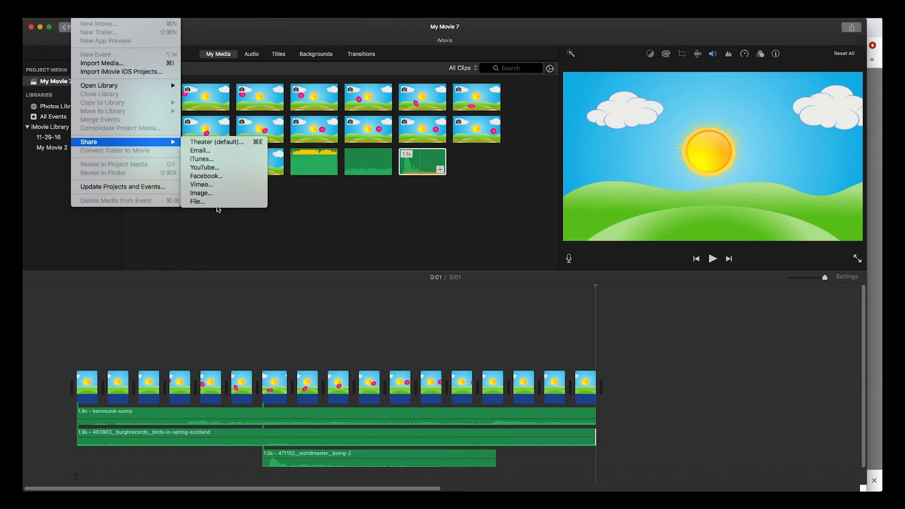
Export the movie as a 1080p file titled 'Bouncing Ball' to the Desktop
{"action": "left_click", "coordinate": [197, 202]}
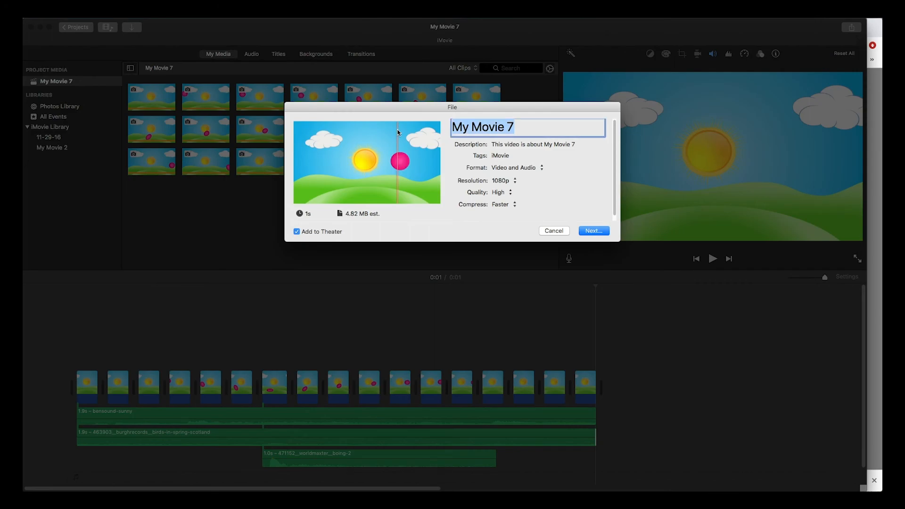
{"action": "type", "text": "Bou"}
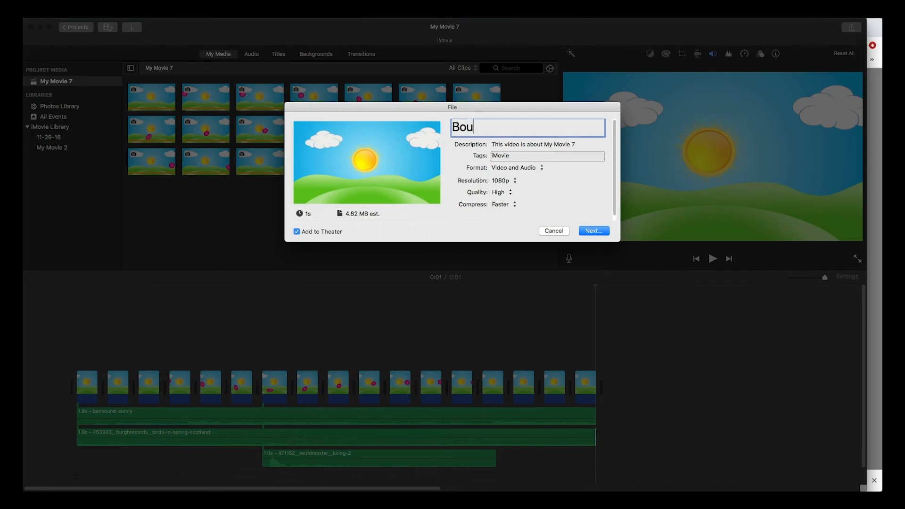
{"action": "type", "text": "ncc"}
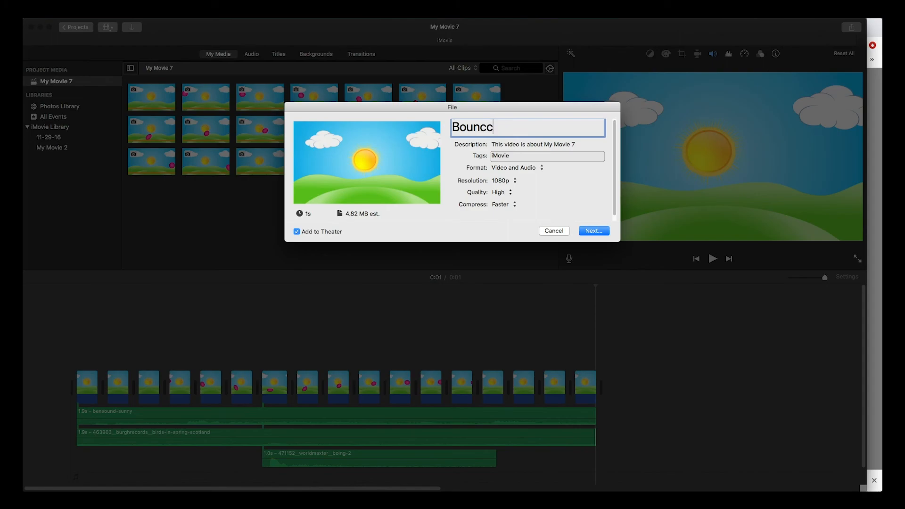
{"action": "type", "text": "inc"}
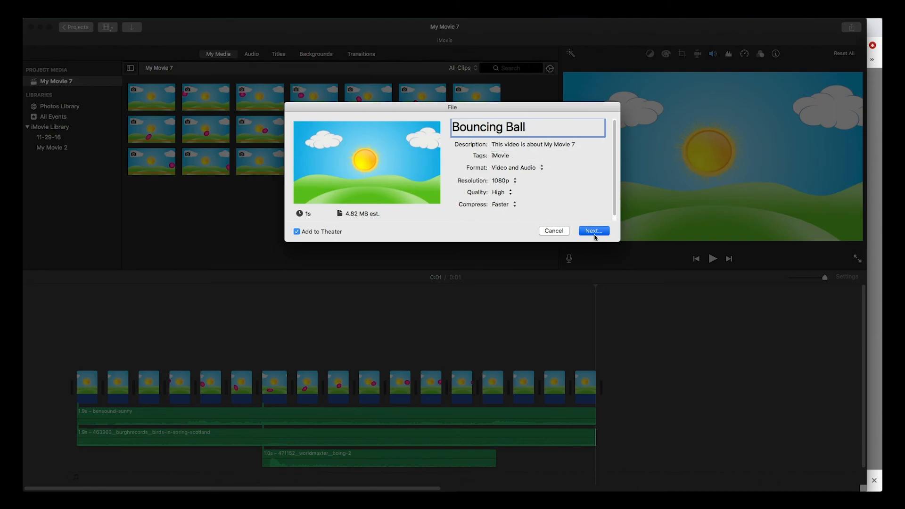
{"action": "left_click", "coordinate": [592, 231]}
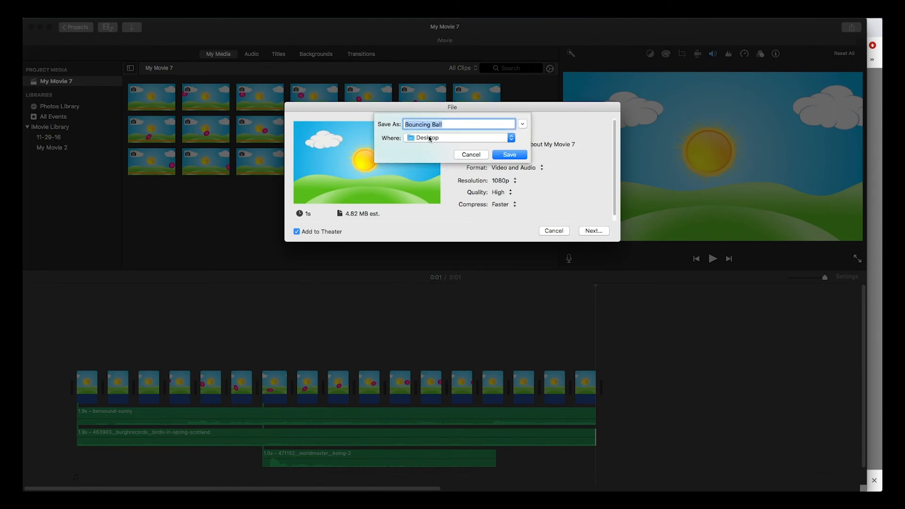
{"action": "left_click", "coordinate": [470, 154]}
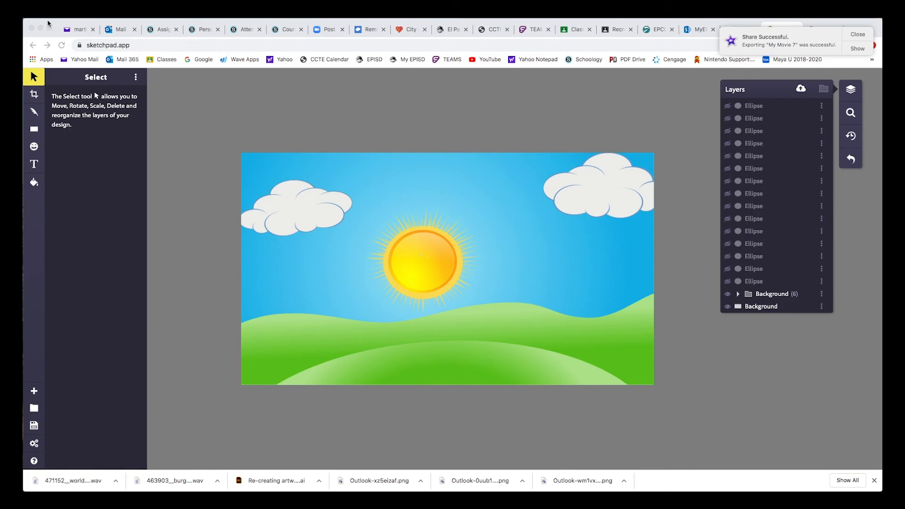
Open the exported Bouncing Ball video, dismiss the notifications, and play it in QuickTime
{"action": "left_click", "coordinate": [34, 7]}
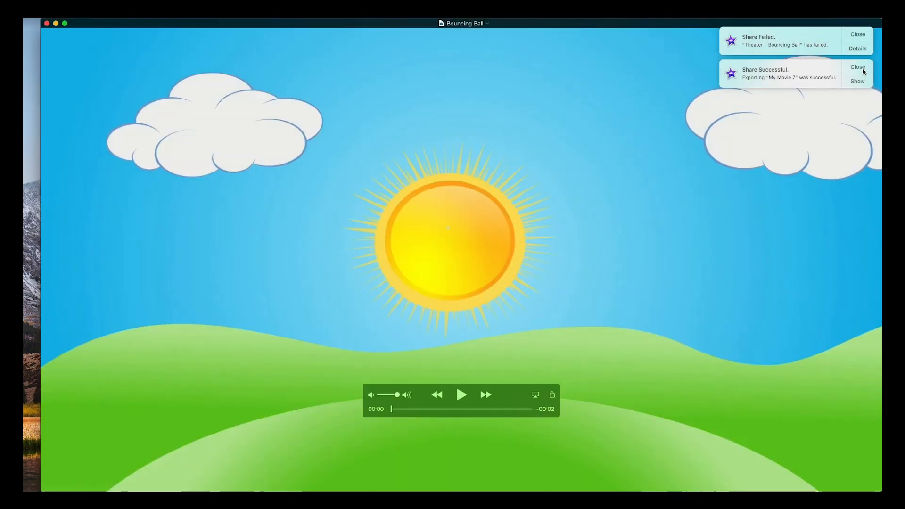
{"action": "left_click", "coordinate": [858, 67]}
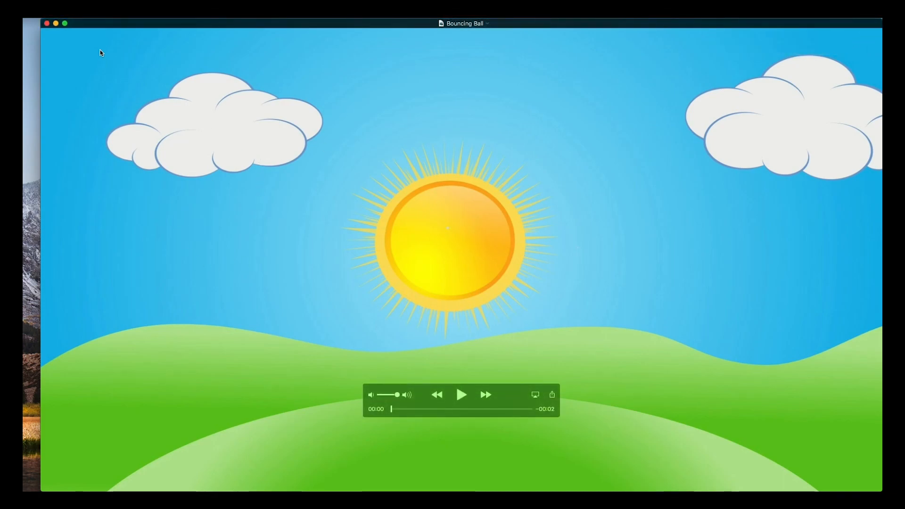
{"action": "left_click", "coordinate": [462, 395]}
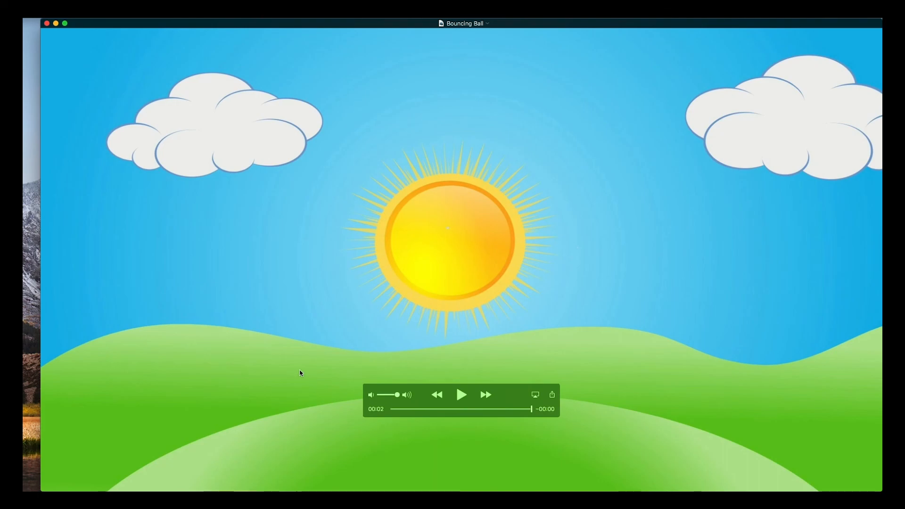
{"action": "mouse_move", "coordinate": [508, 394]}
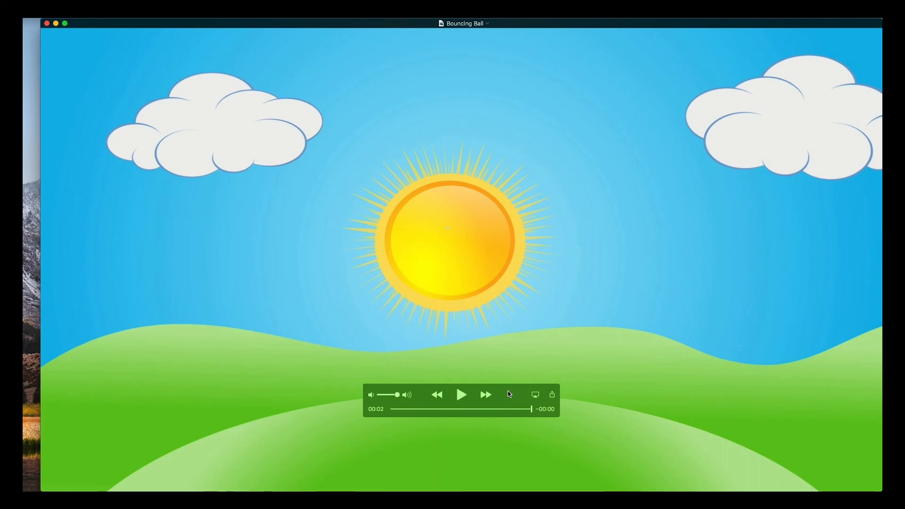
{"action": "left_click", "coordinate": [461, 394]}
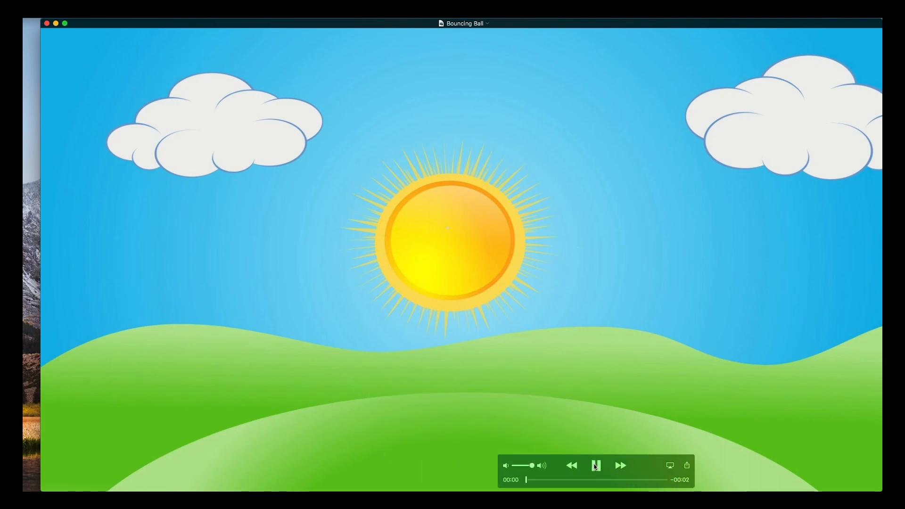